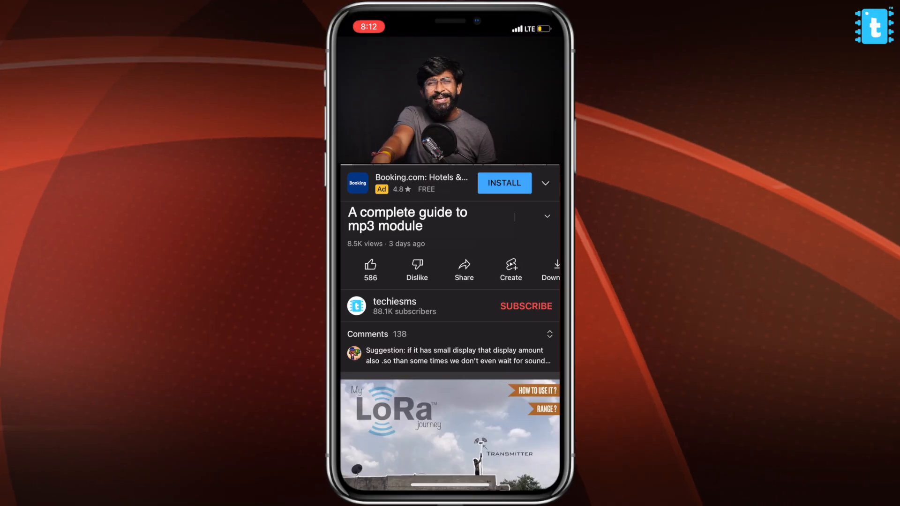
# Step: Subscribe to the techiesms channel and turn on all notifications
pyautogui.click(526, 306)
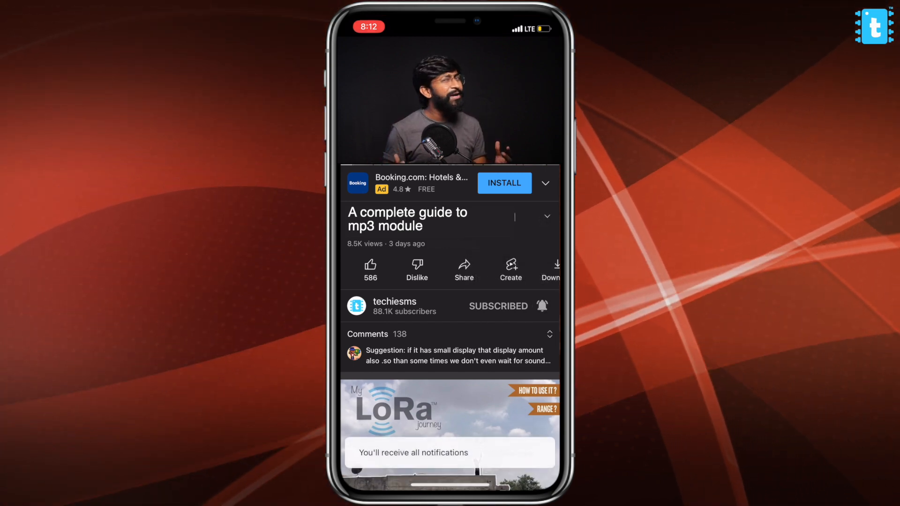
pyautogui.click(370, 265)
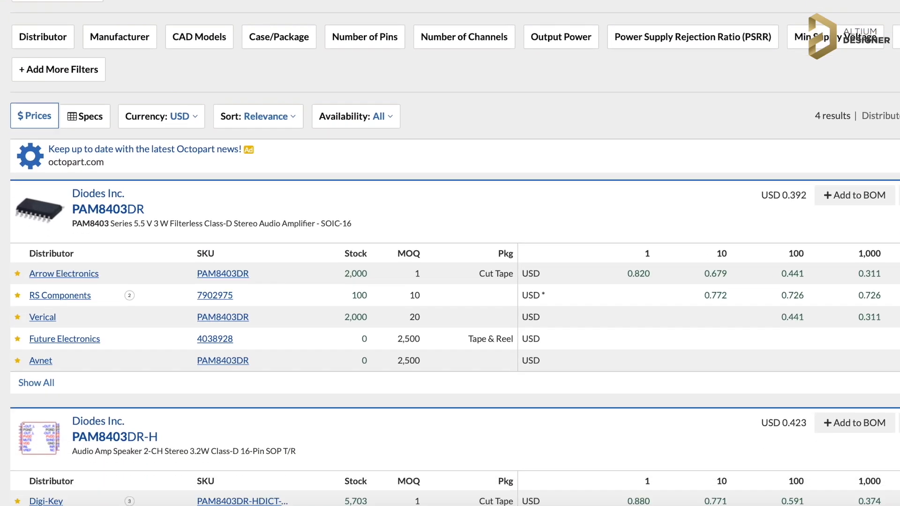
pyautogui.click(108, 208)
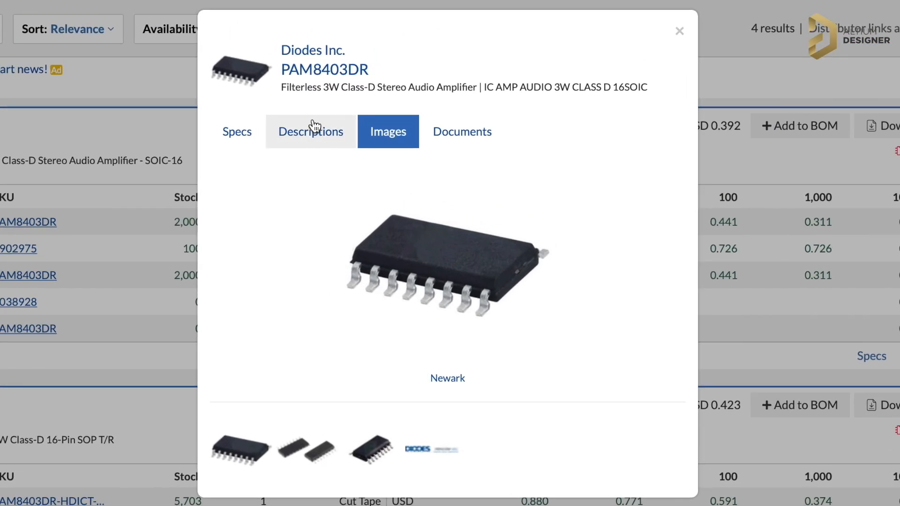
pyautogui.click(236, 131)
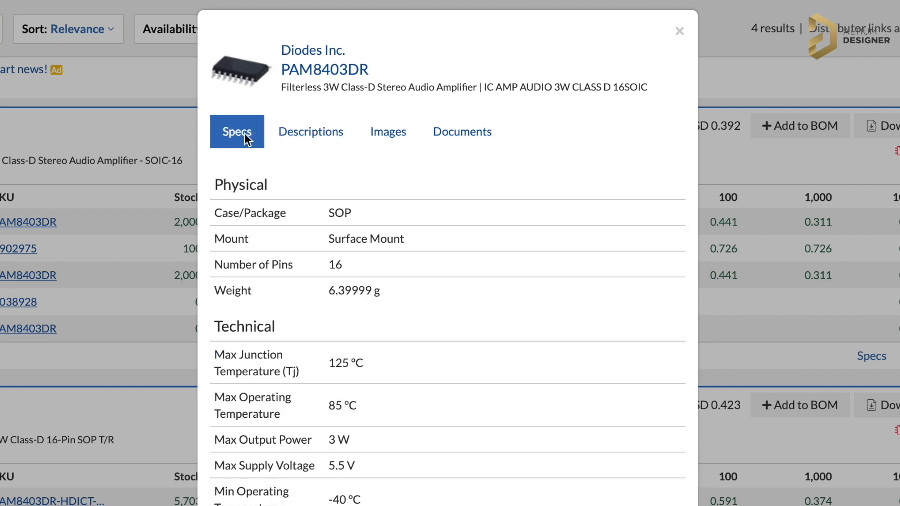
pyautogui.scroll(-3)
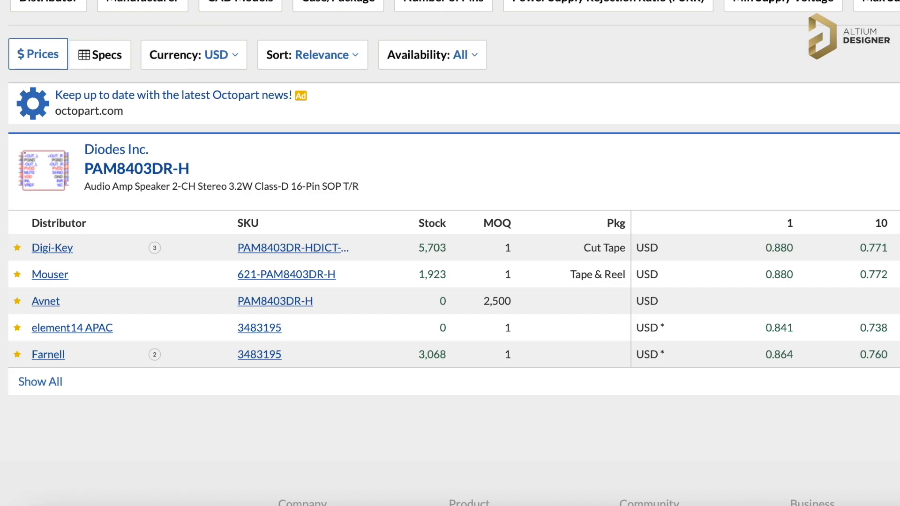
pyautogui.click(52, 247)
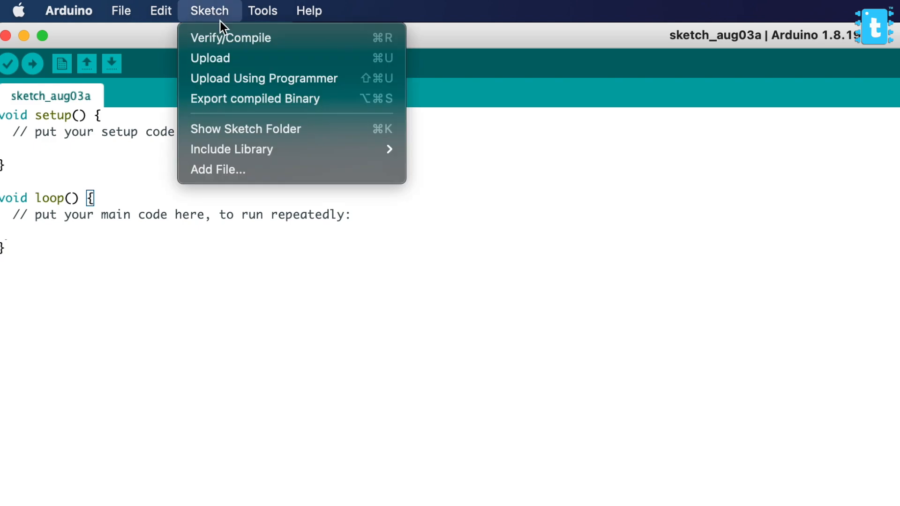
# Step: Search the library manager for 'DF player mini' and open the DFRobotDFPlayerMini GetStarted example
pyautogui.click(439, 47)
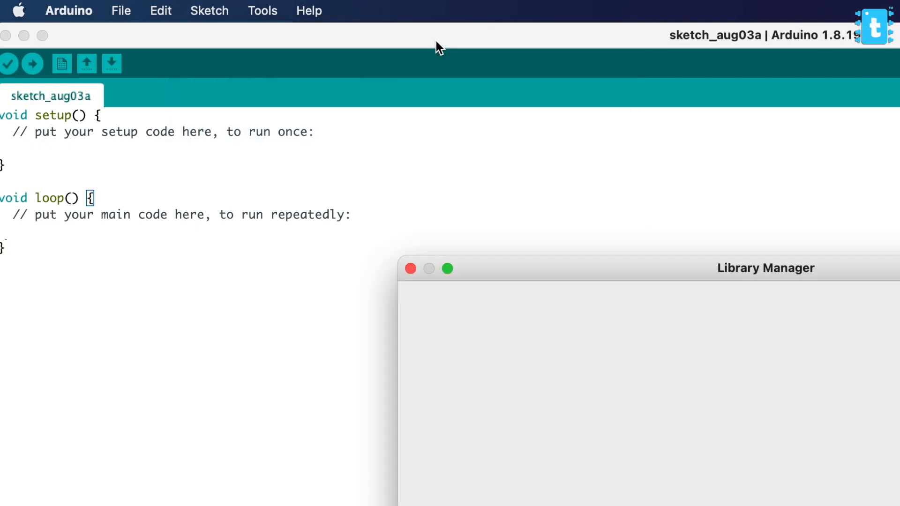
pyautogui.write('DF player')
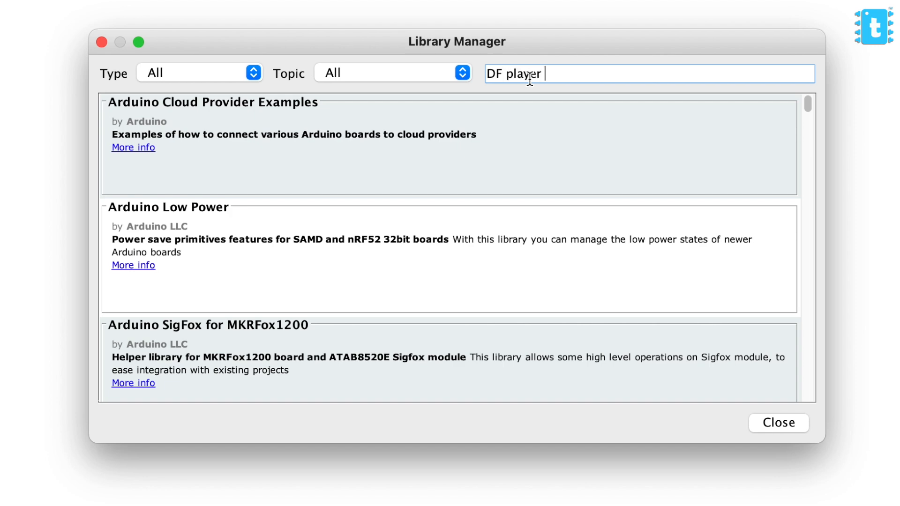
pyautogui.write('mini')
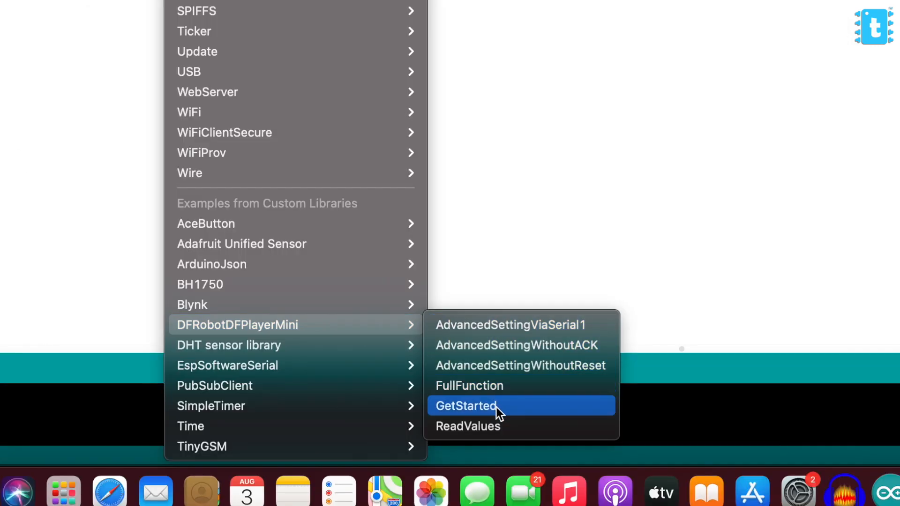
pyautogui.click(466, 406)
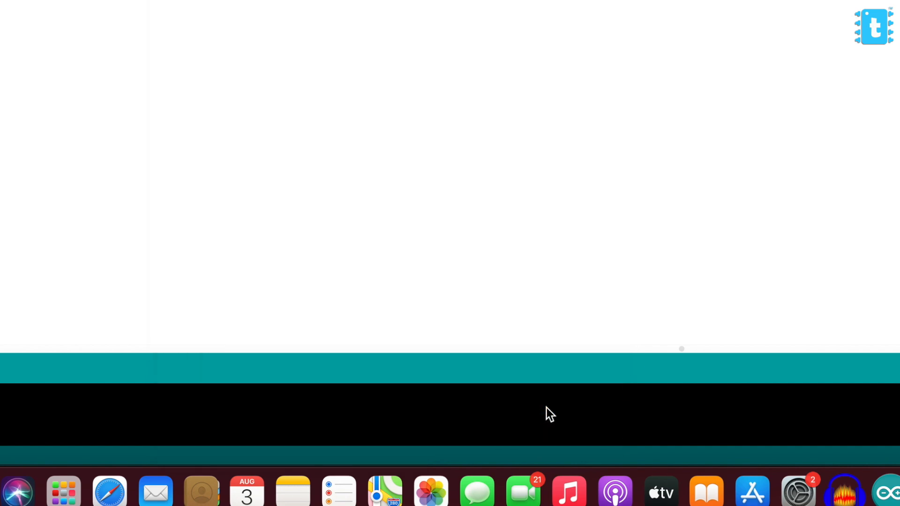
pyautogui.click(264, 7)
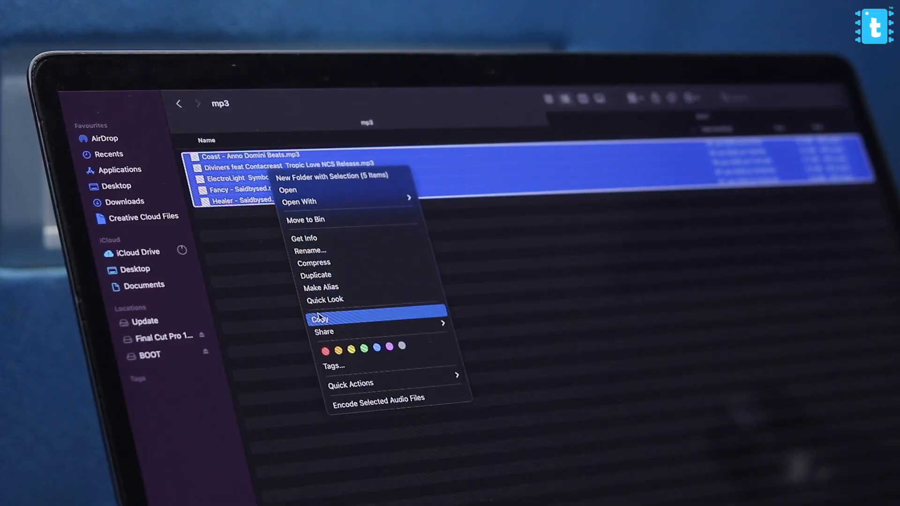
# Step: Copy the five selected mp3 songs from the Finder folder
pyautogui.click(319, 320)
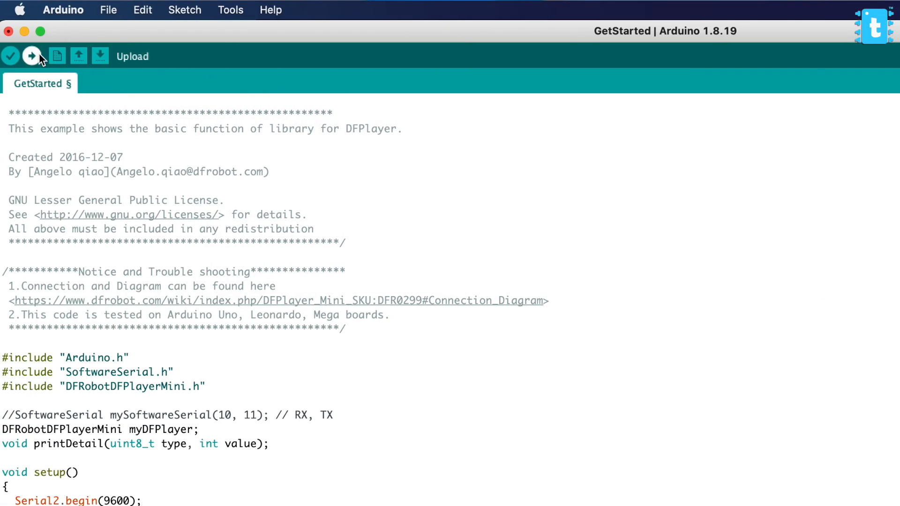
# Step: Upload the GetStarted DFPlayer sketch to the board
pyautogui.click(107, 10)
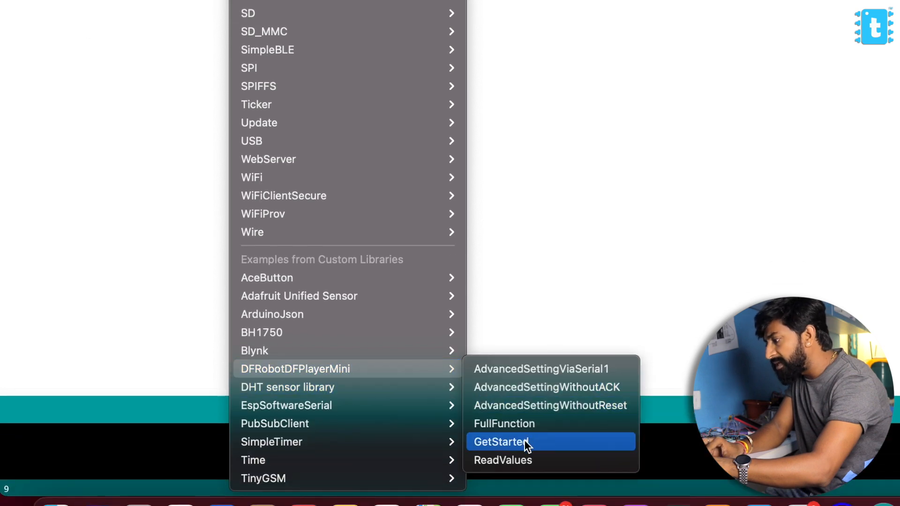
# Step: Open the DFPlayer FullFunction example and inspect its play, pause and playFolder calls
pyautogui.click(501, 442)
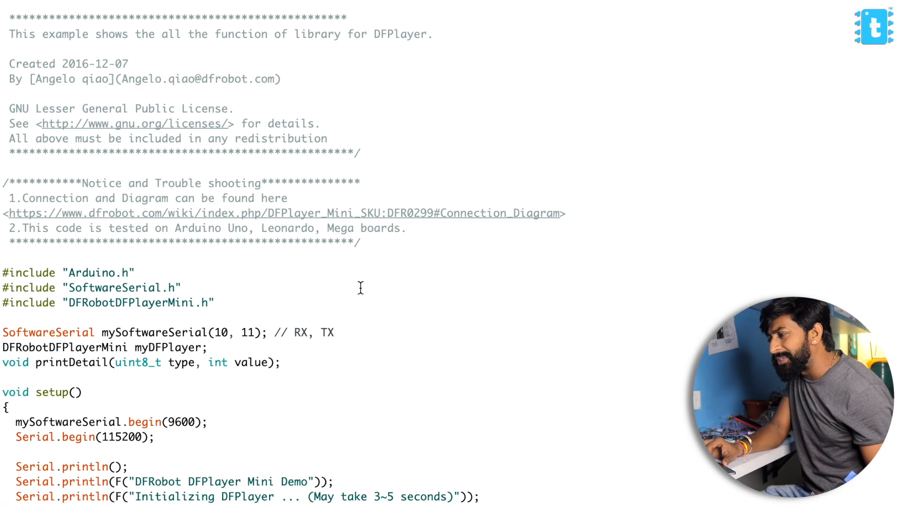
pyautogui.scroll(-3)
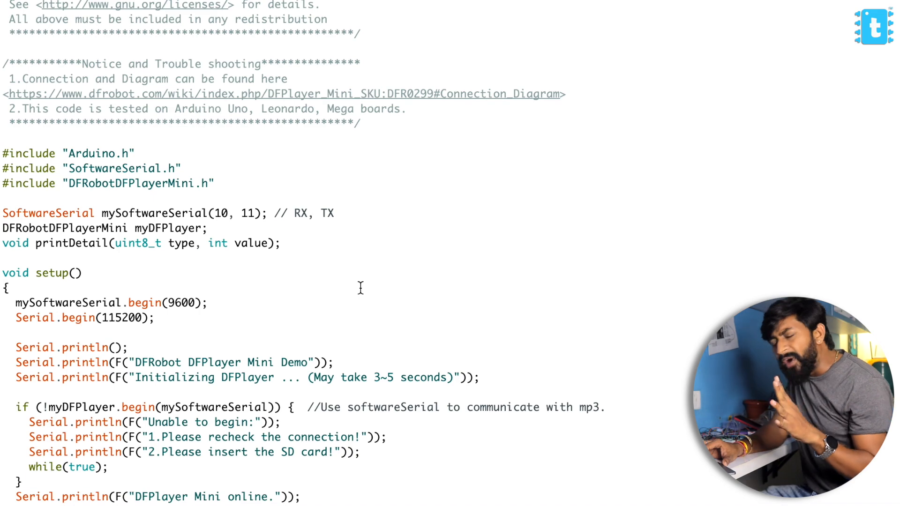
pyautogui.scroll(-3)
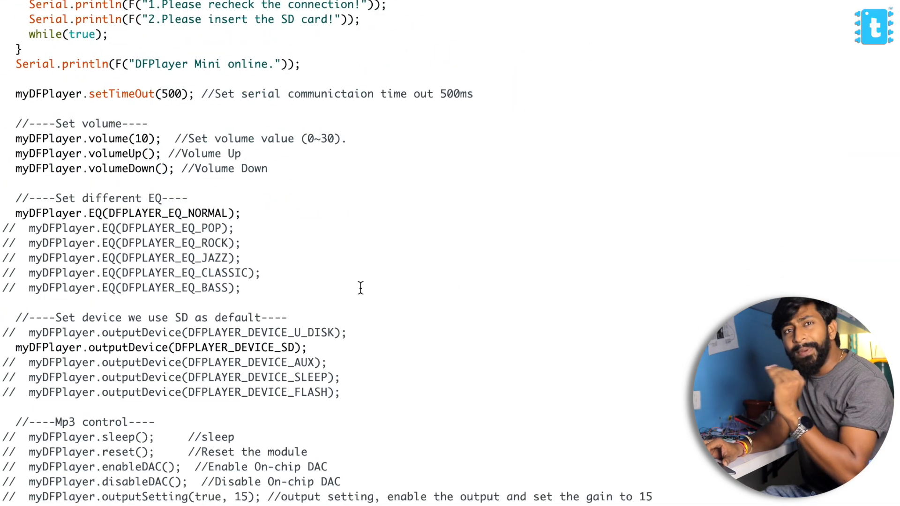
pyautogui.scroll(-3)
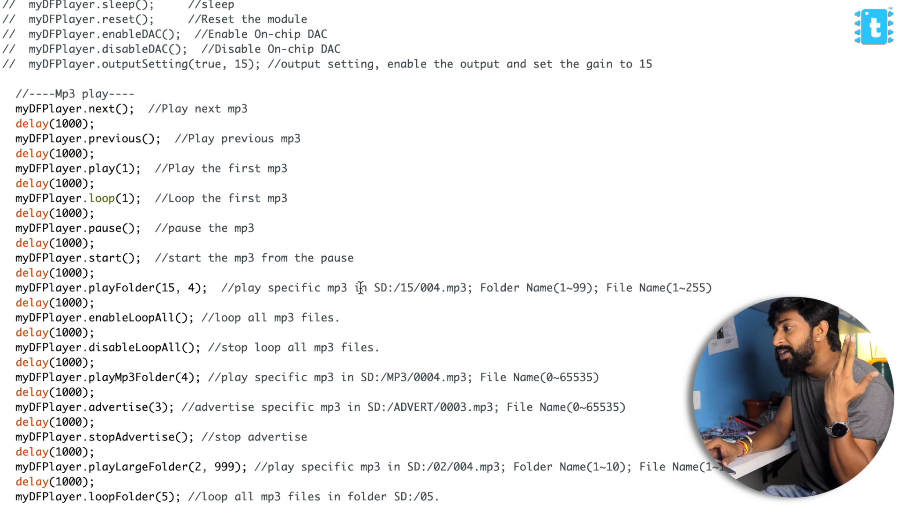
pyautogui.doubleClick(49, 109)
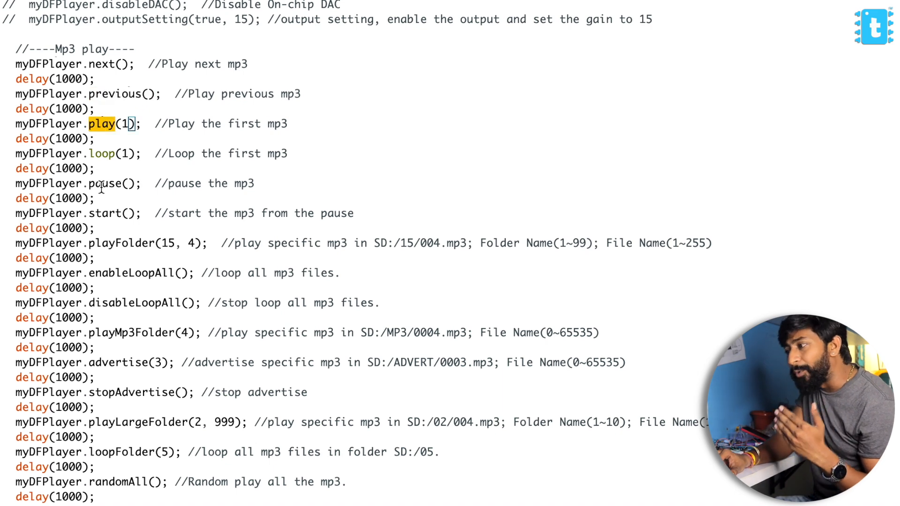
pyautogui.doubleClick(106, 183)
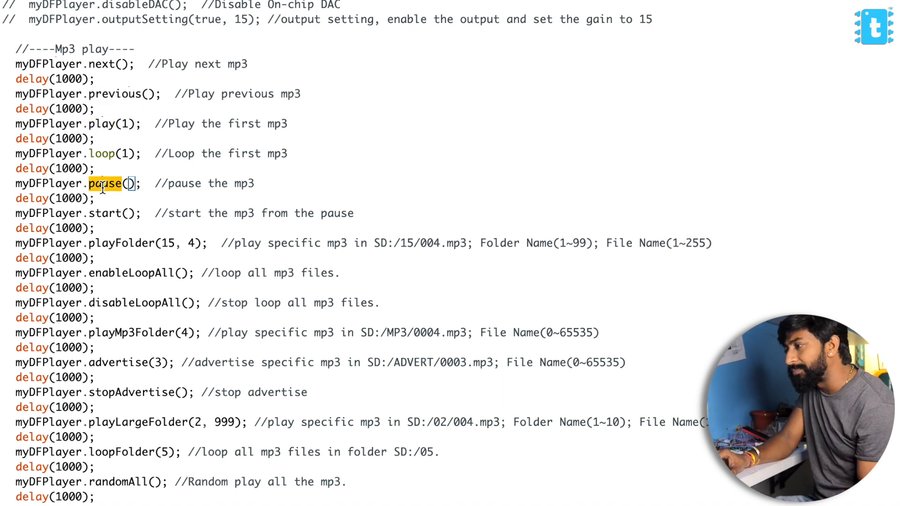
pyautogui.scroll(-3)
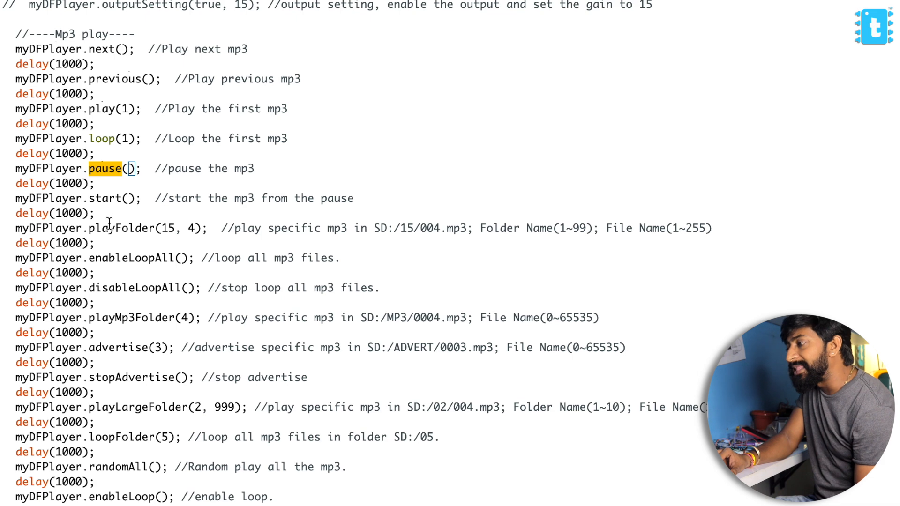
pyautogui.doubleClick(120, 228)
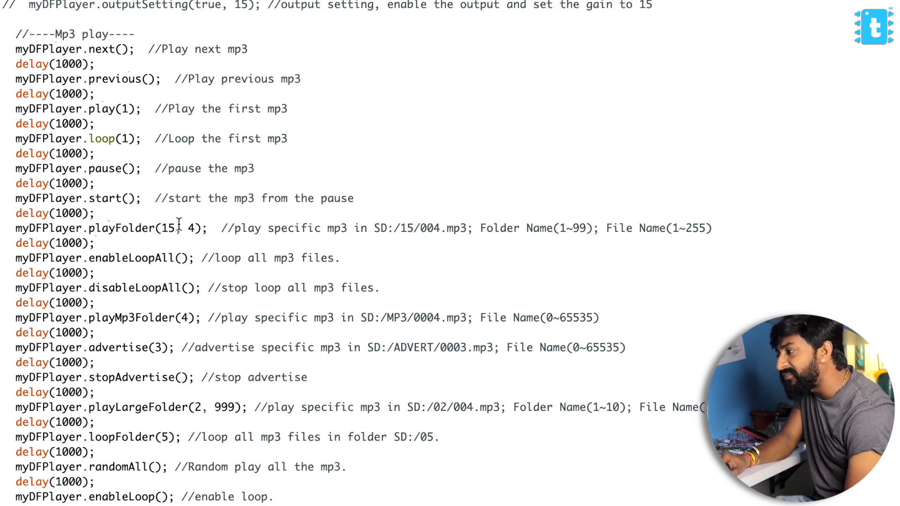
pyautogui.doubleClick(169, 228)
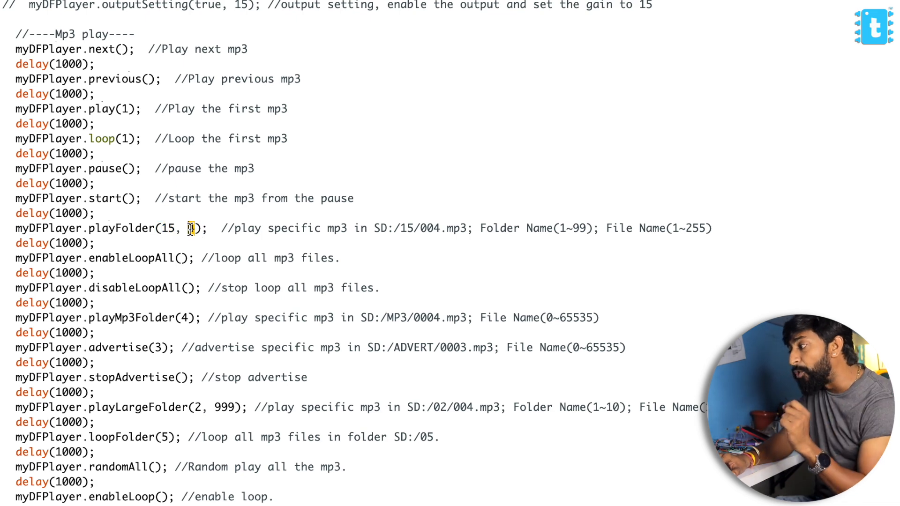
pyautogui.doubleClick(517, 228)
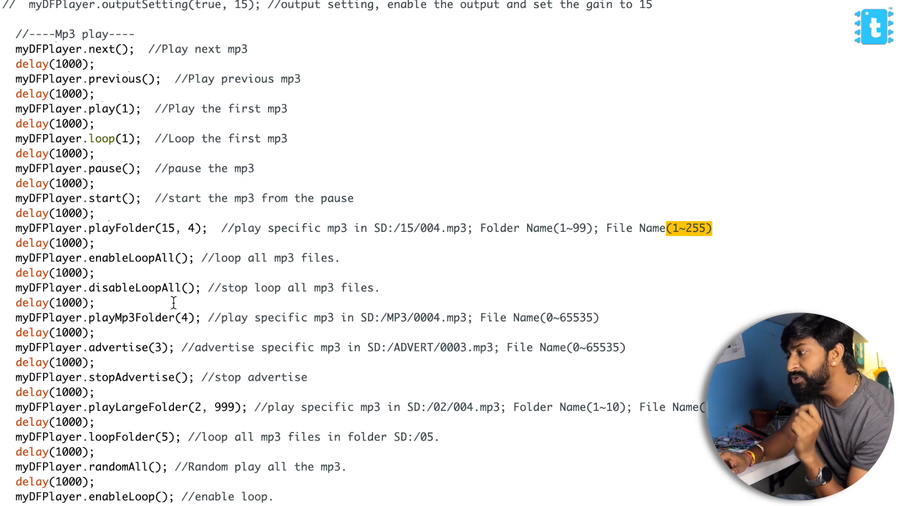
# Step: Append '1_kesariya.mp3' to the comment on the play(1) line
pyautogui.scroll(3)
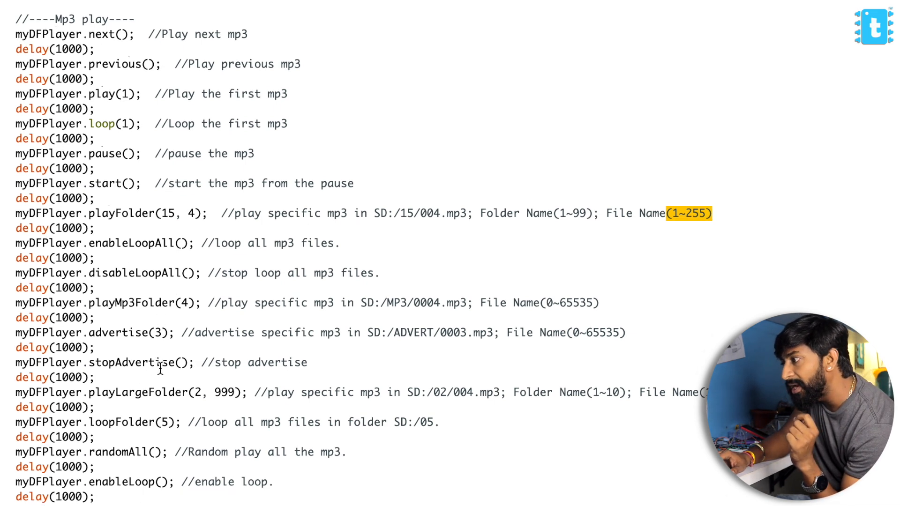
pyautogui.scroll(3)
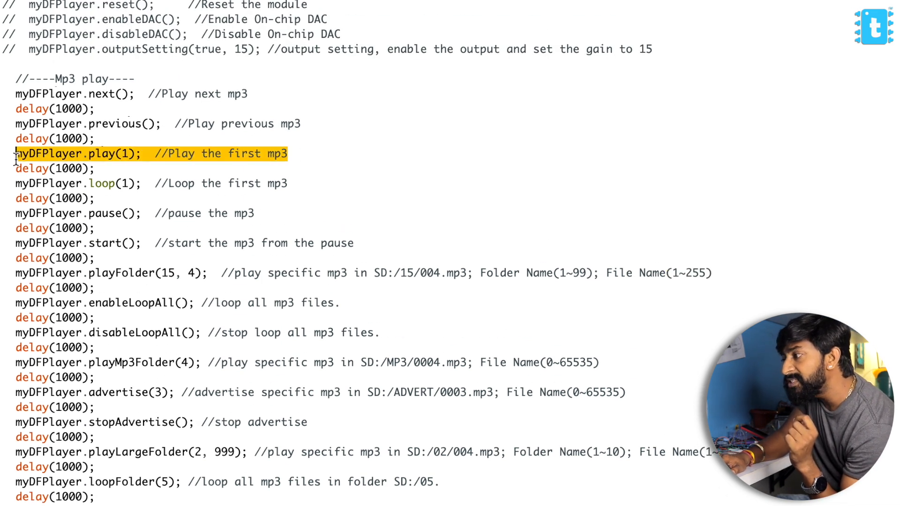
pyautogui.click(121, 153)
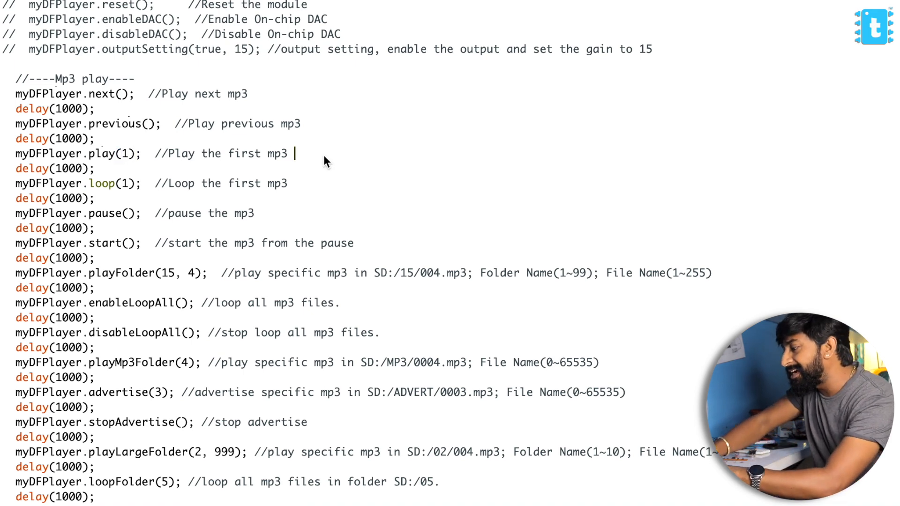
pyautogui.write('1_kesa')
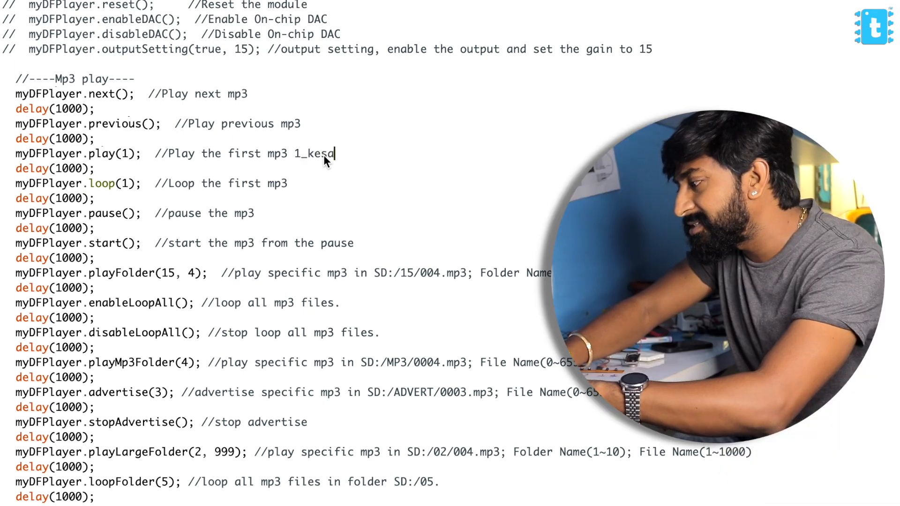
pyautogui.write('riya')
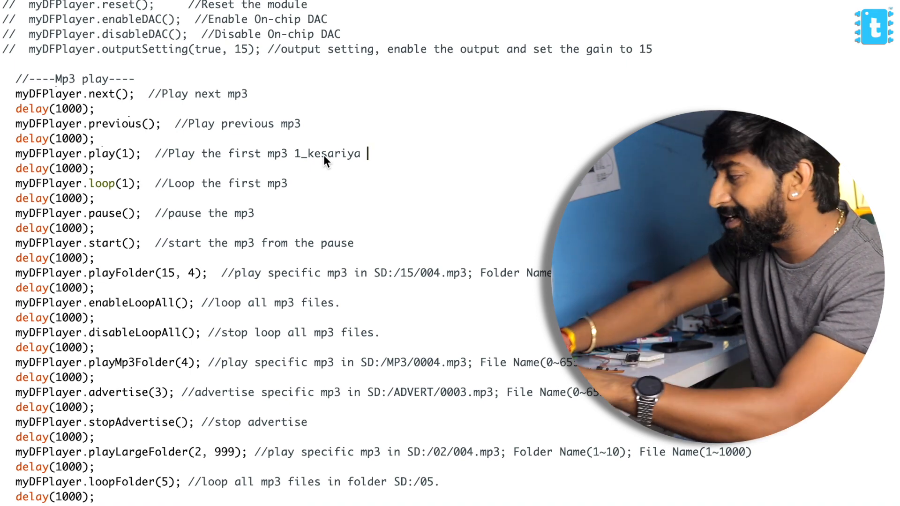
pyautogui.write('.mp3')
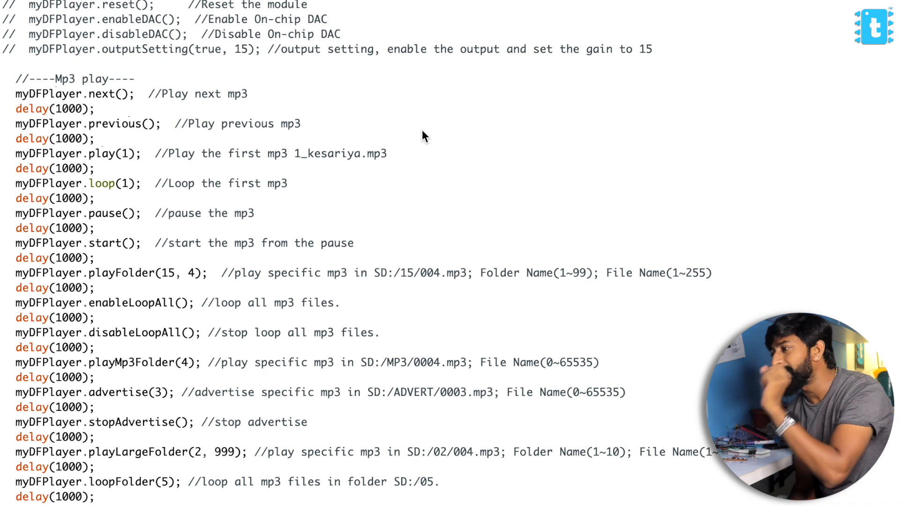
pyautogui.moveTo(125, 163)
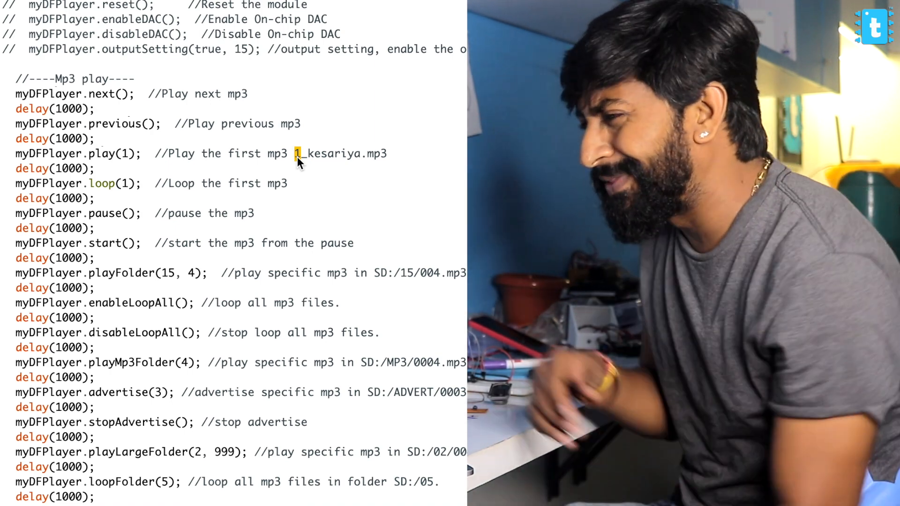
pyautogui.scroll(-3)
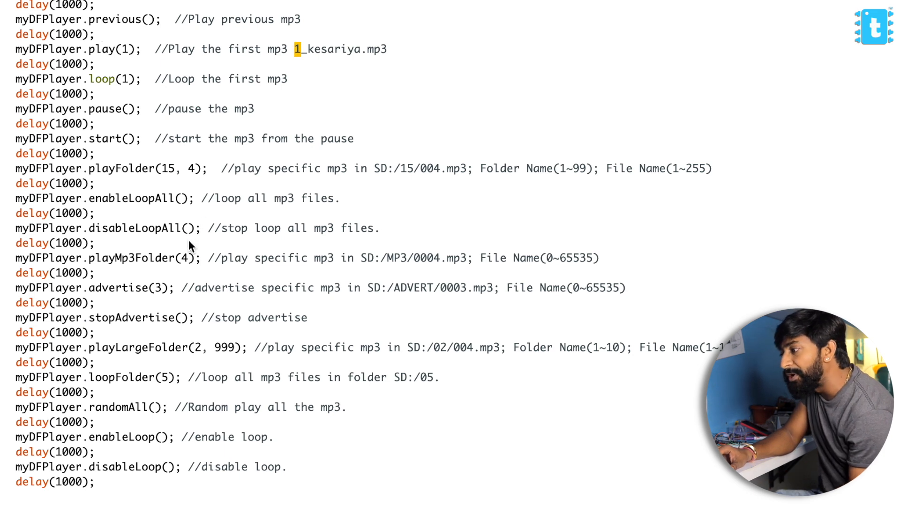
pyautogui.doubleClick(132, 199)
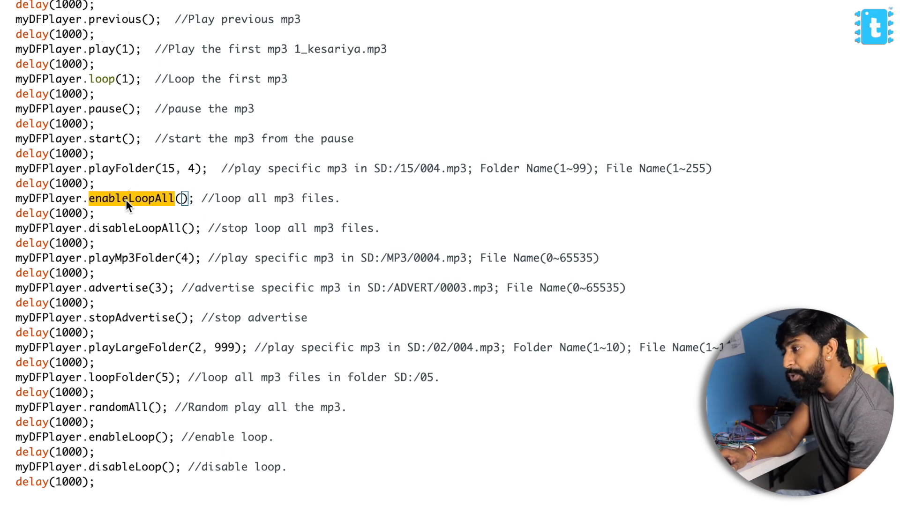
pyautogui.scroll(-3)
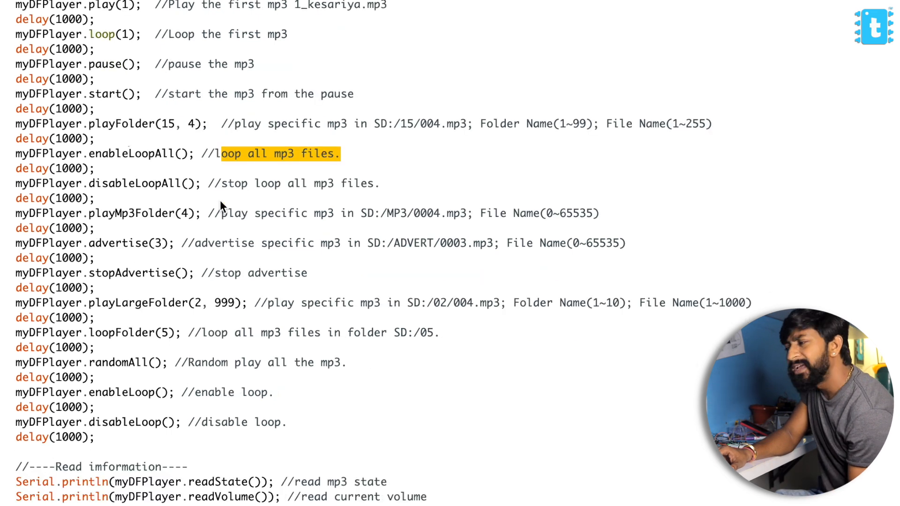
pyautogui.scroll(-3)
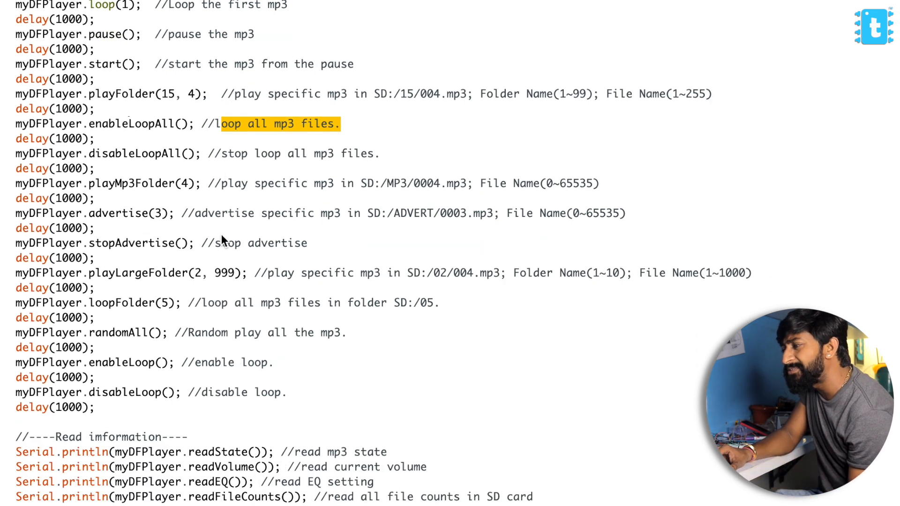
pyautogui.scroll(-3)
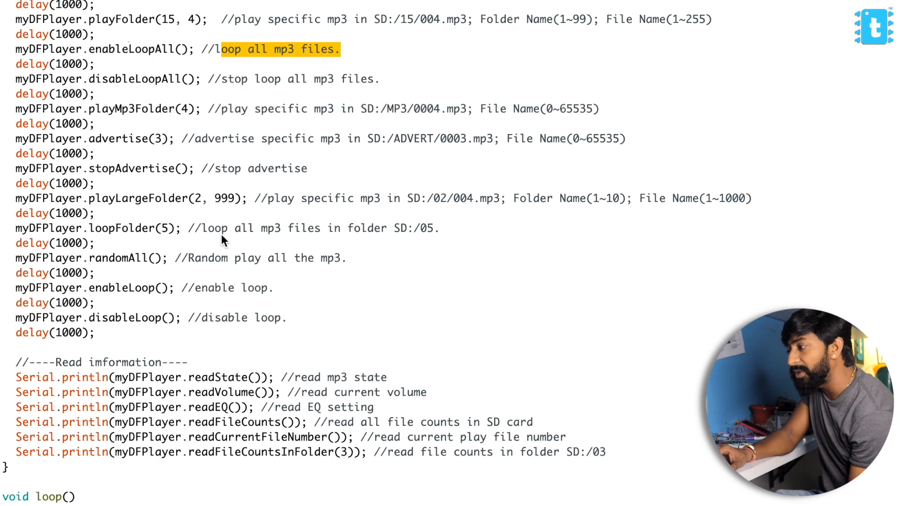
pyautogui.scroll(-3)
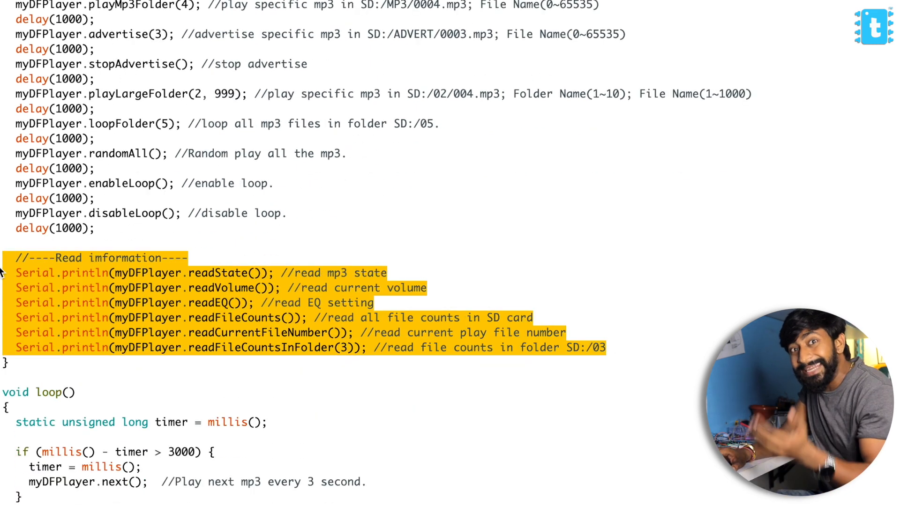
pyautogui.click(264, 287)
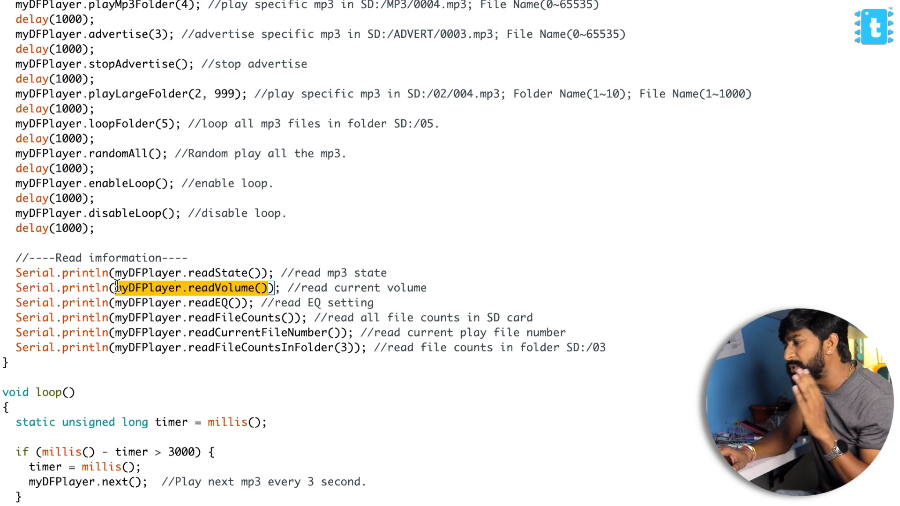
pyautogui.scroll(-3)
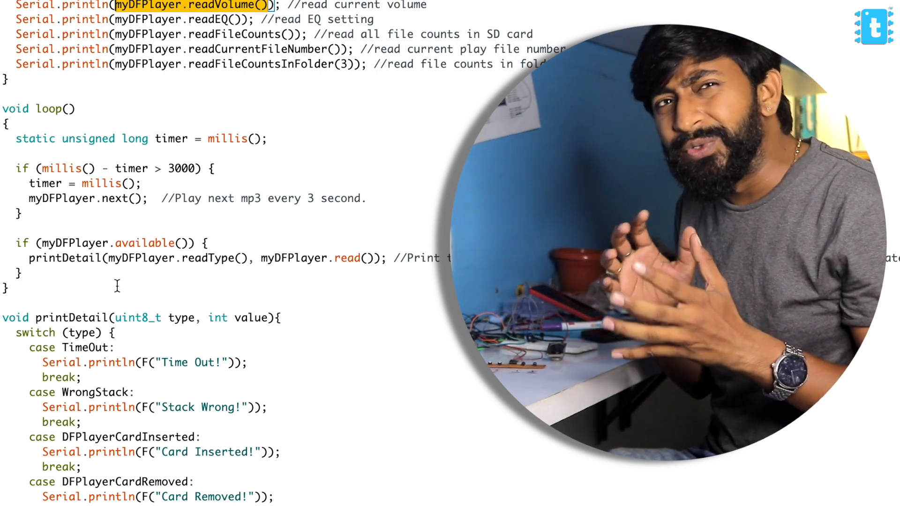
pyautogui.scroll(3)
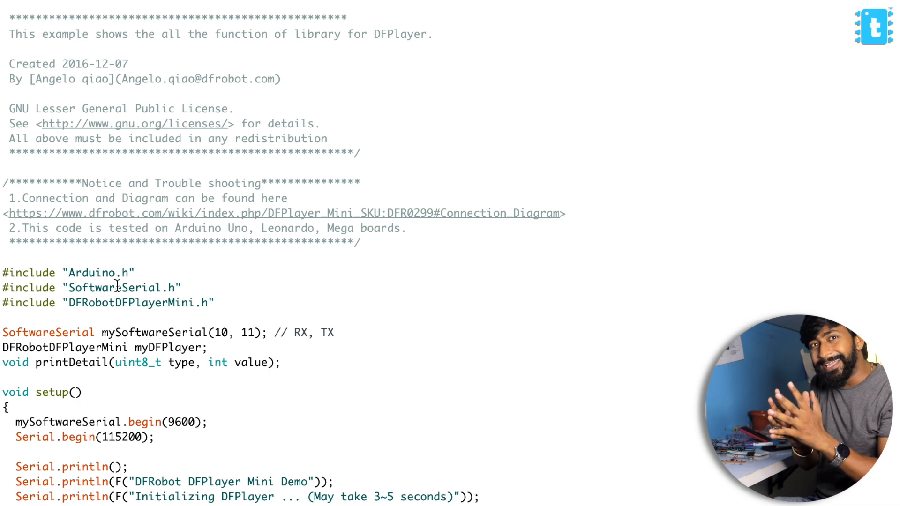
pyautogui.moveTo(179, 302)
pyautogui.write('#')
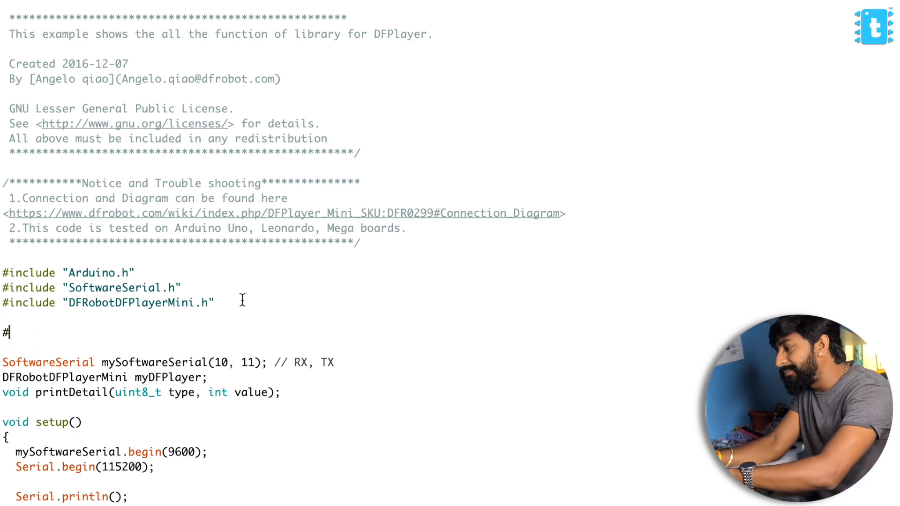
# Step: Define the prev and next button pins, add INPUT_PULLUP pinMode calls, and reuse Serial2
pyautogui.write('define prev 23')
pyautogui.click(106, 347)
pyautogui.write('#define next')
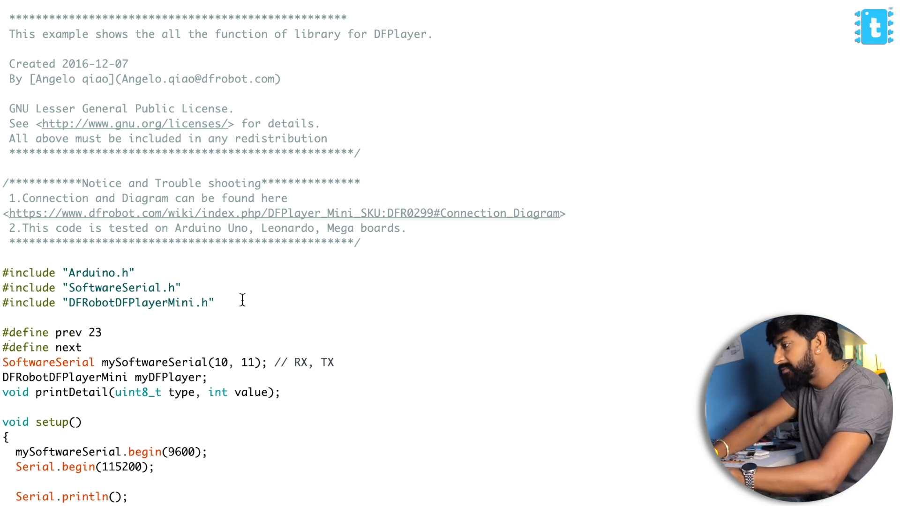
pyautogui.write('22')
pyautogui.write('pinMode(prev,INPUT_PULLUP')
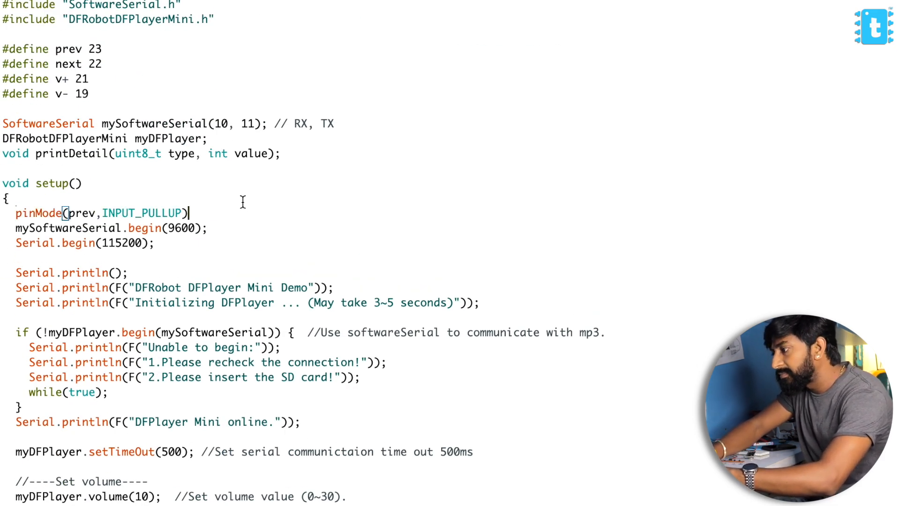
pyautogui.write('pinMode(next,INPUT_PULLUP);')
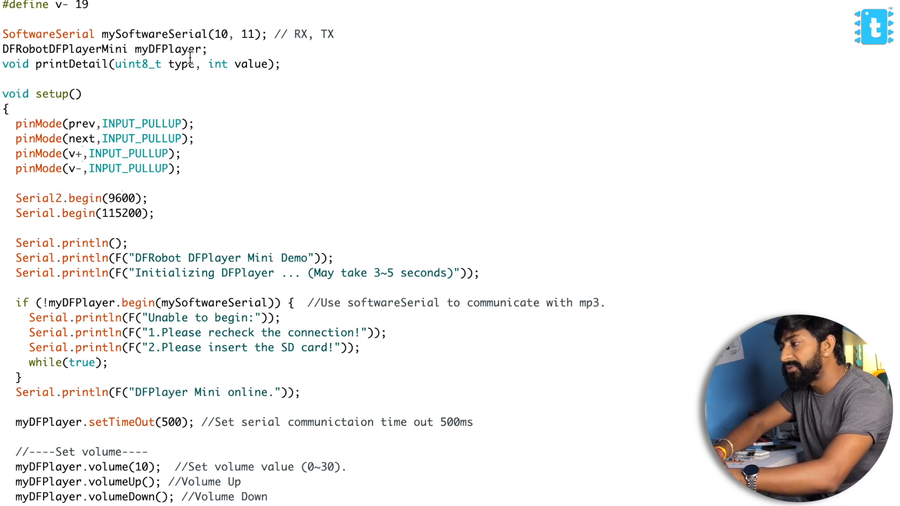
pyautogui.doubleClick(40, 198)
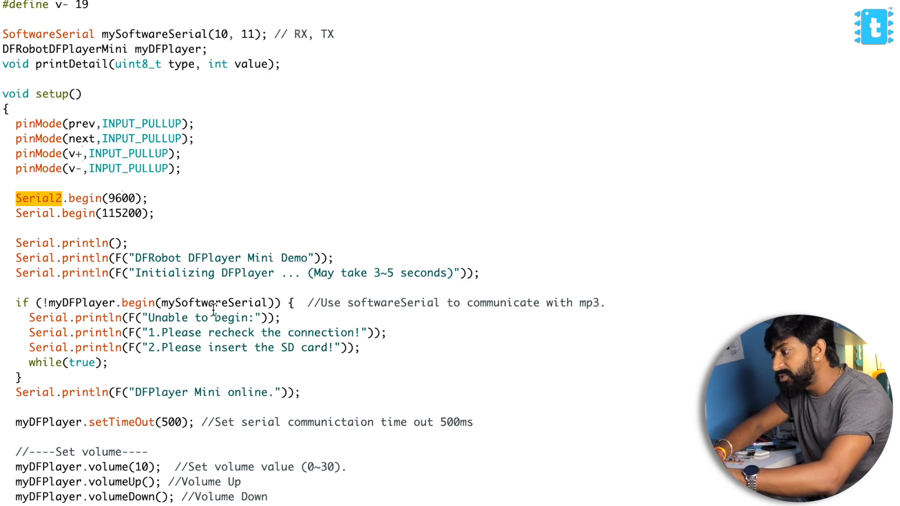
pyautogui.scroll(-3)
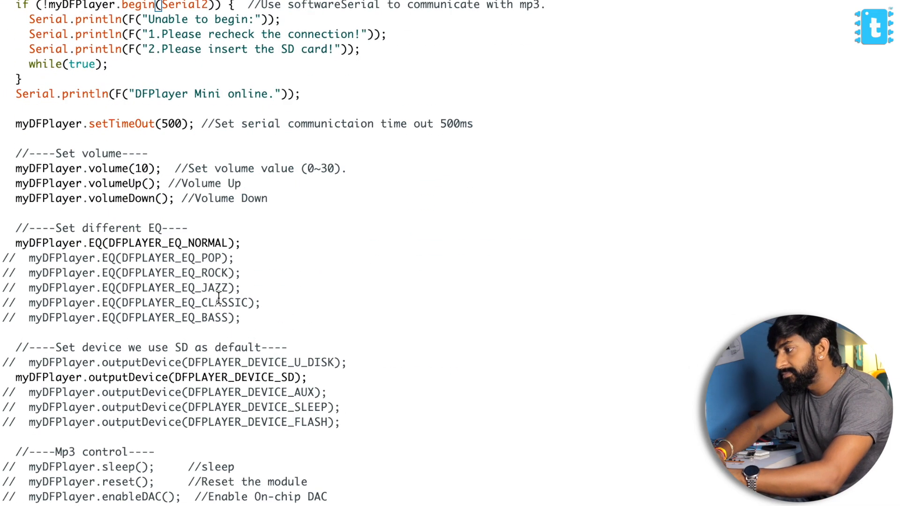
pyautogui.scroll(-3)
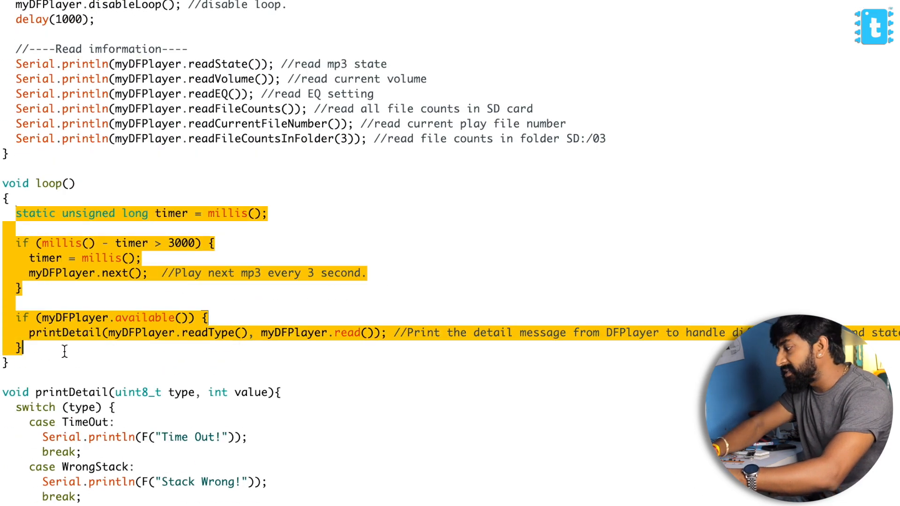
# Step: Add an if(digitalRead(prev) == 0) block with delay(100) and a Serial.println status message
pyautogui.write('if')
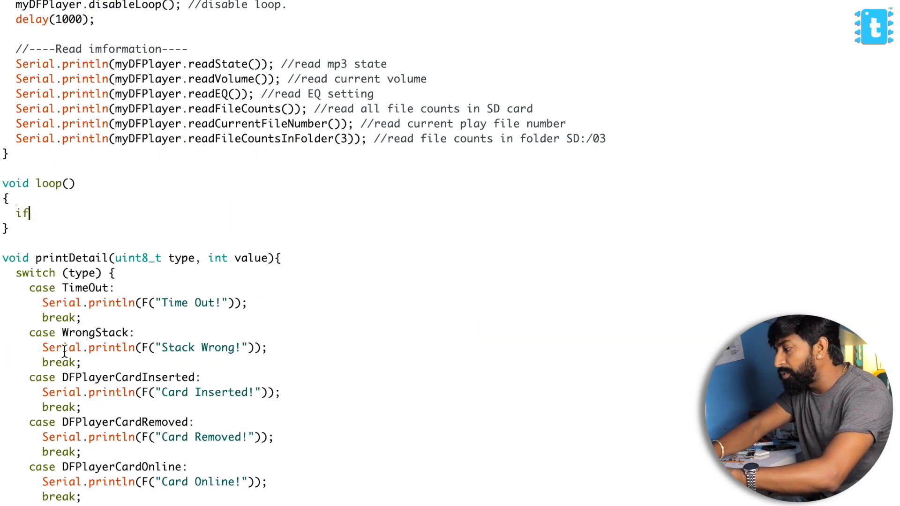
pyautogui.write('(digitalR')
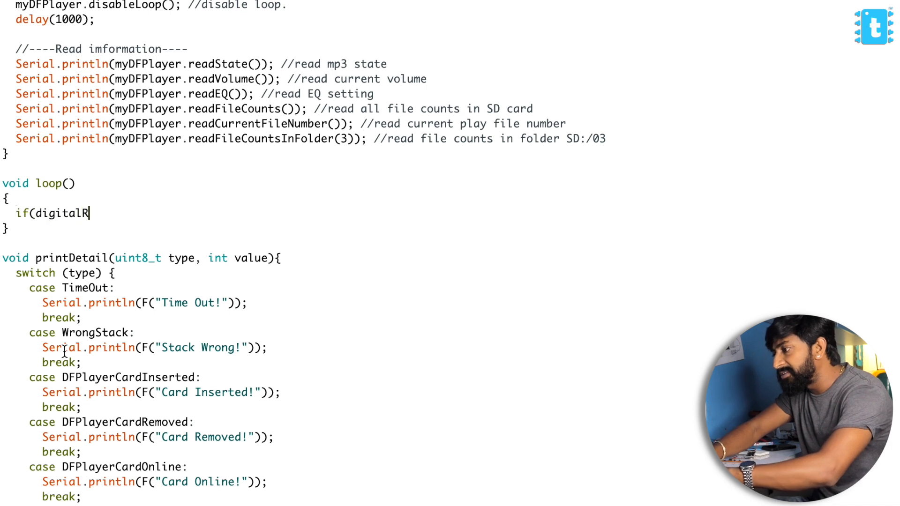
pyautogui.write('ead(prev')
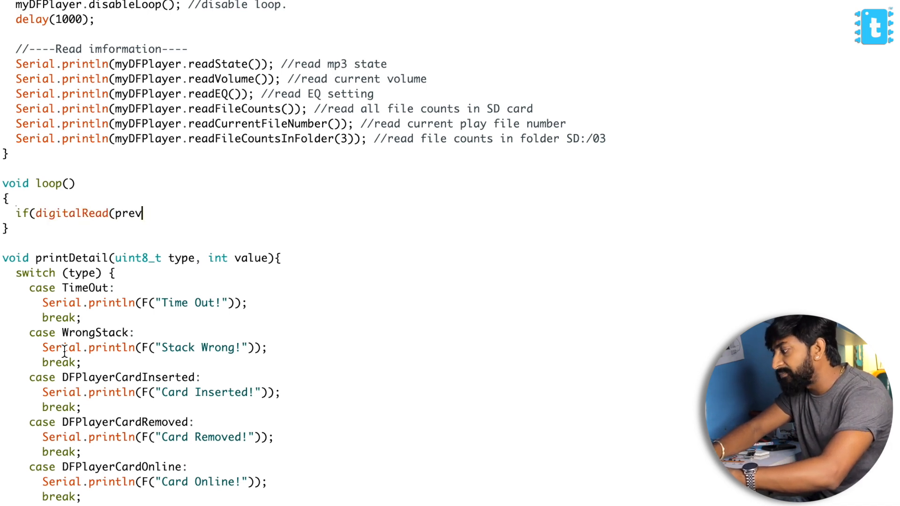
pyautogui.write(') == 0)')
pyautogui.write('{')
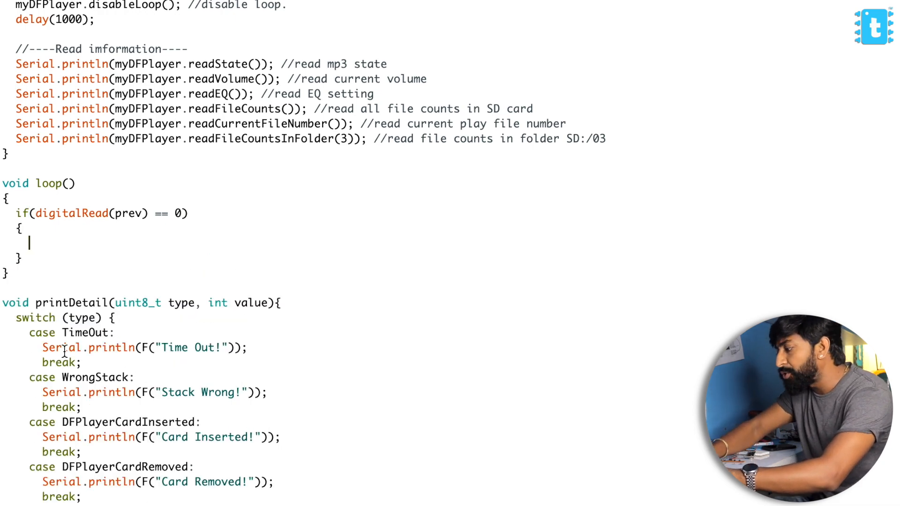
pyautogui.scroll(3)
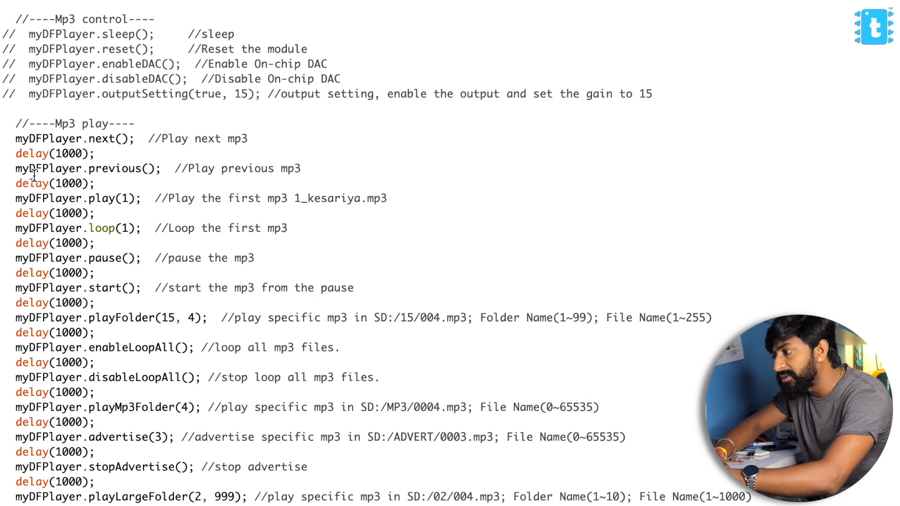
pyautogui.scroll(-3)
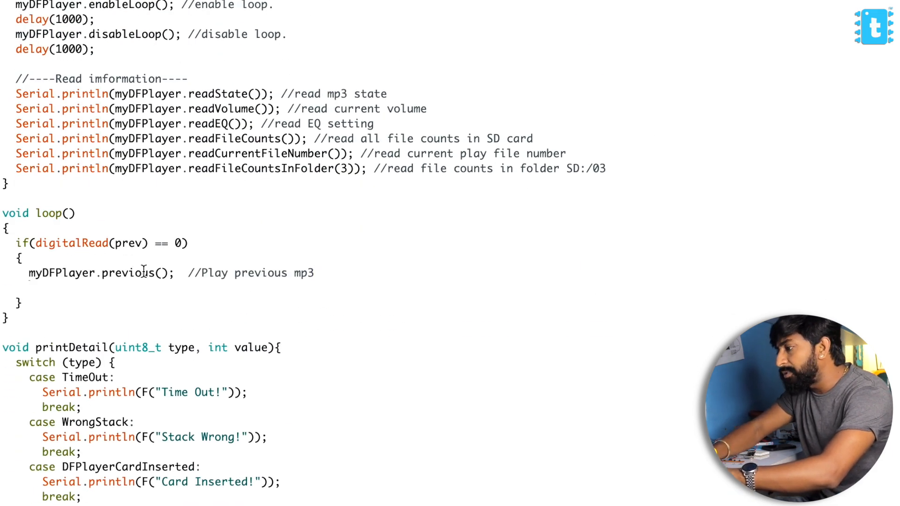
pyautogui.write('dela')
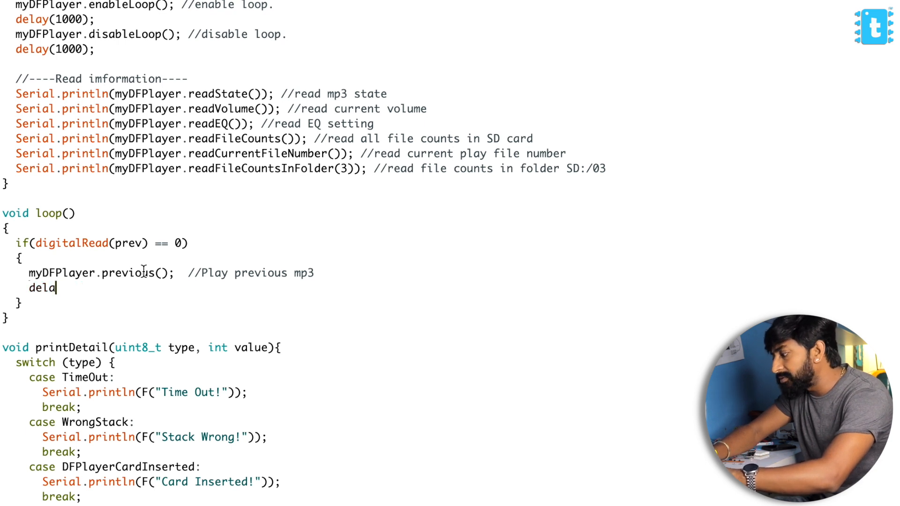
pyautogui.write('y(100);')
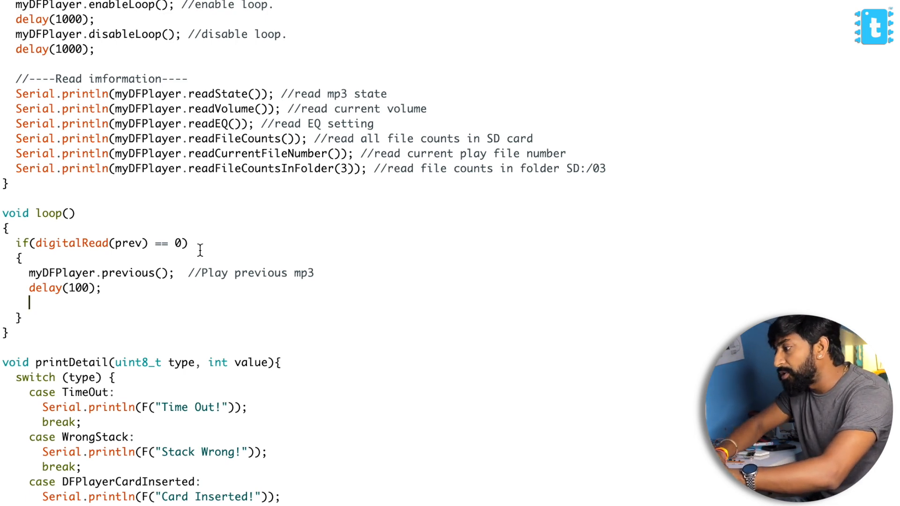
pyautogui.write('Serial,P')
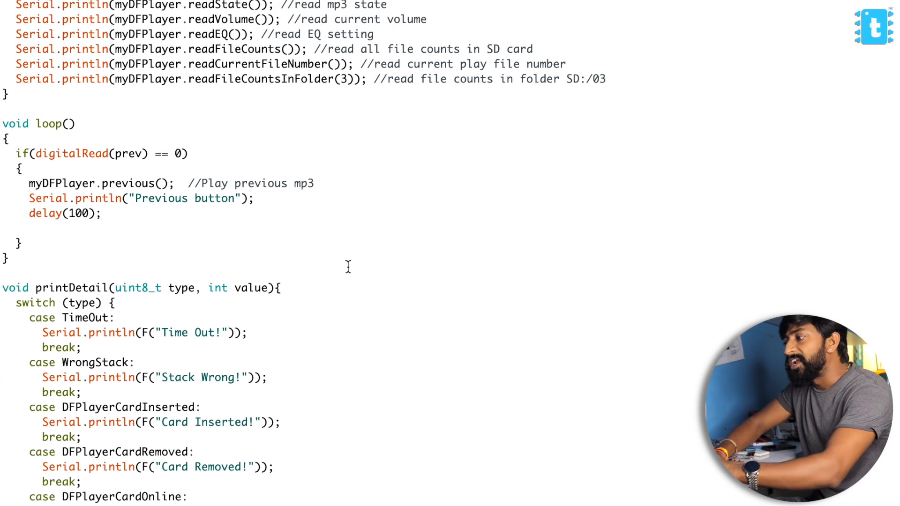
pyautogui.moveTo(138, 161)
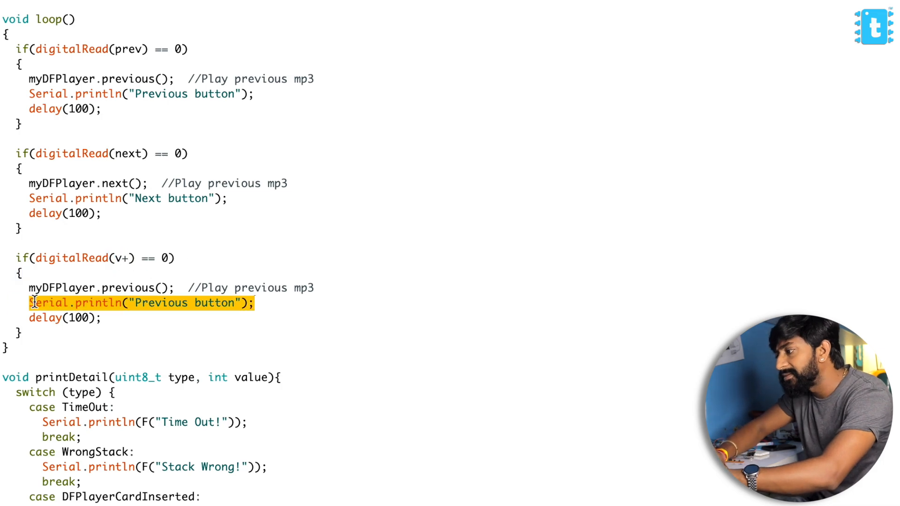
# Step: Edit a copied button block to call volumeUp for the v+ button
pyautogui.scroll(3)
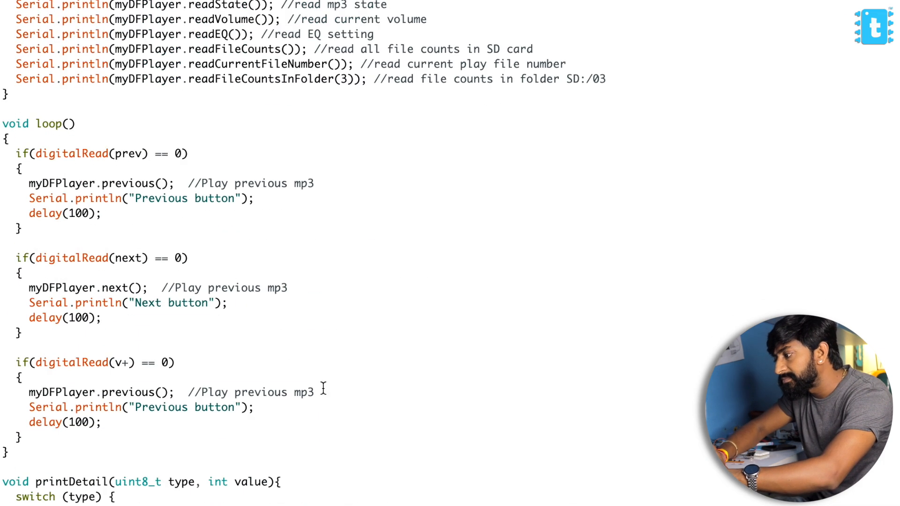
pyautogui.write('volumeUp(); //Volume Up')
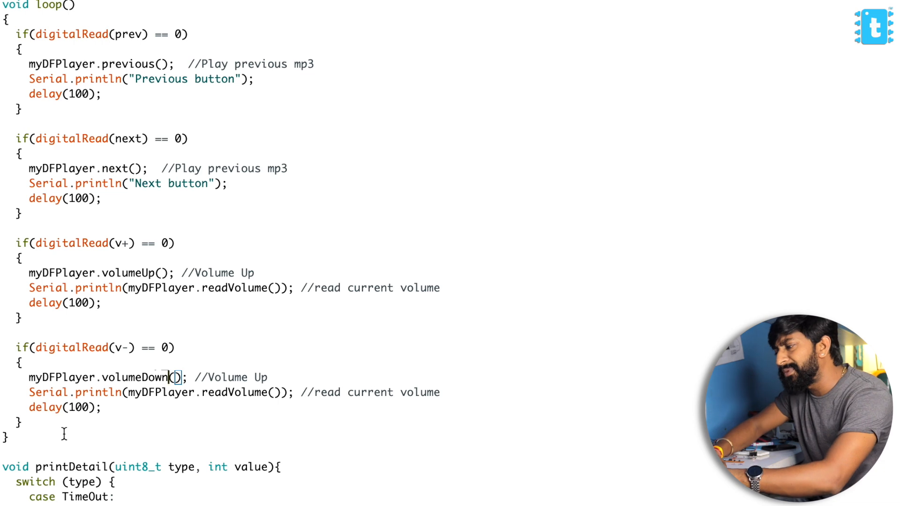
pyautogui.scroll(3)
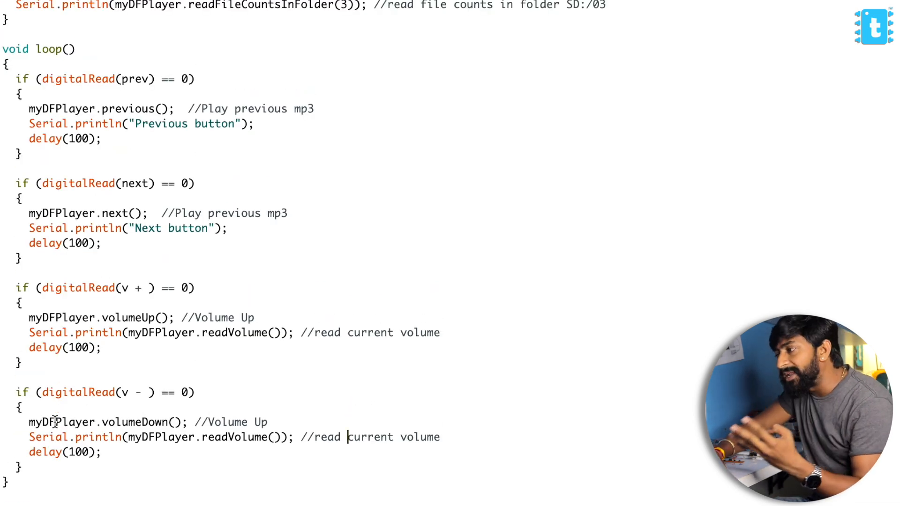
# Step: Scroll through setup to find the demo volume, EQ and playback lines
pyautogui.scroll(3)
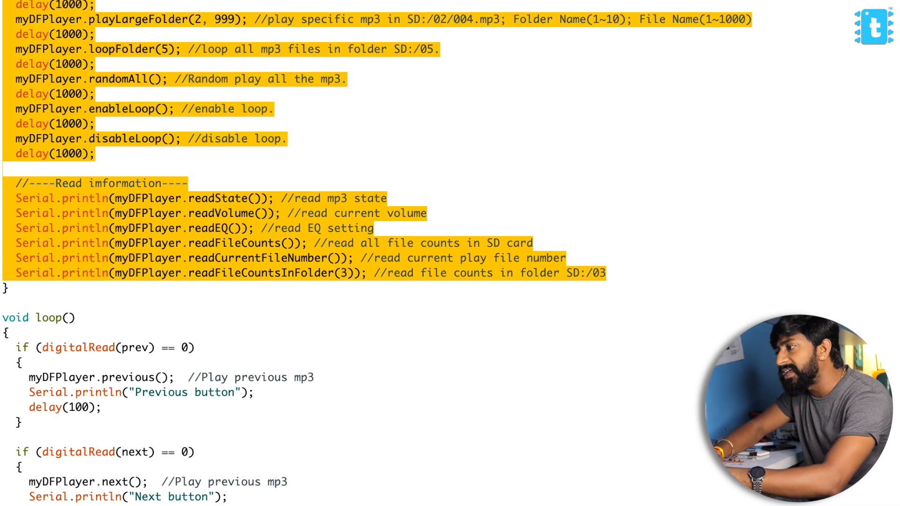
pyautogui.scroll(3)
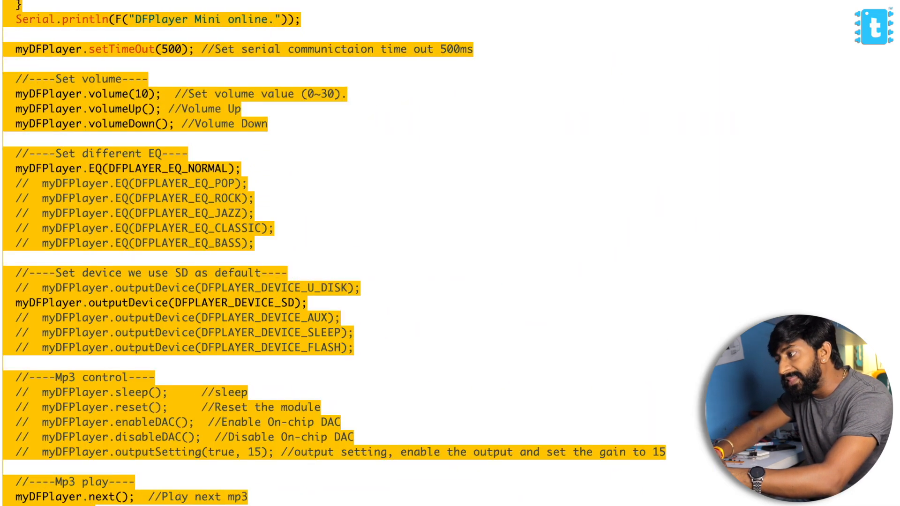
pyautogui.scroll(-3)
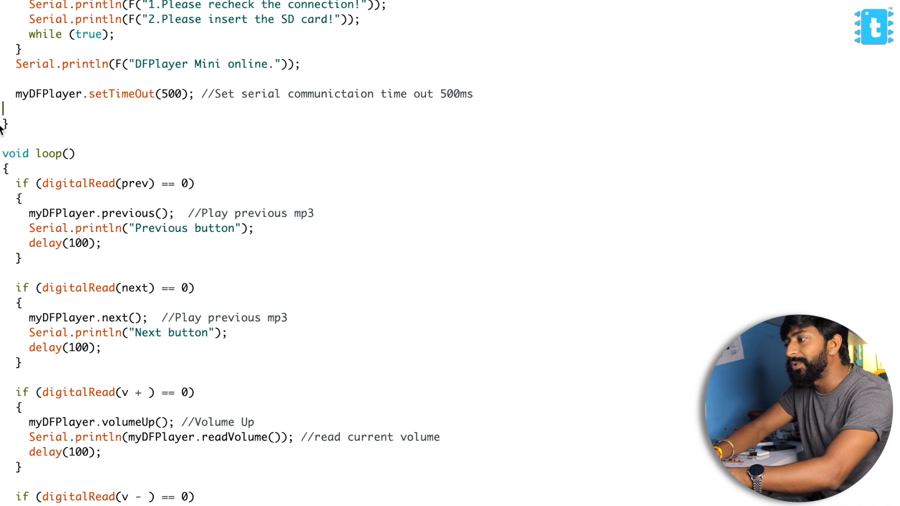
pyautogui.scroll(3)
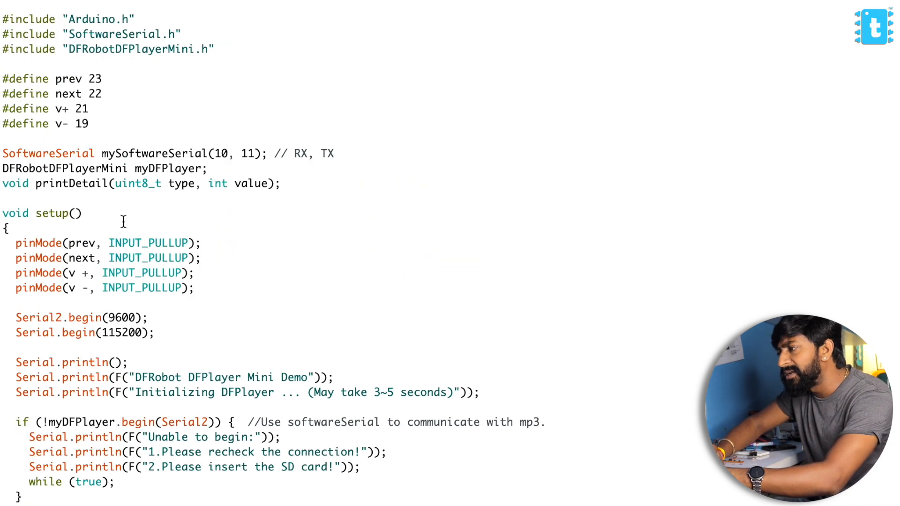
# Step: Compile and upload the finished FullFunction sketch to the board
pyautogui.click(240, 11)
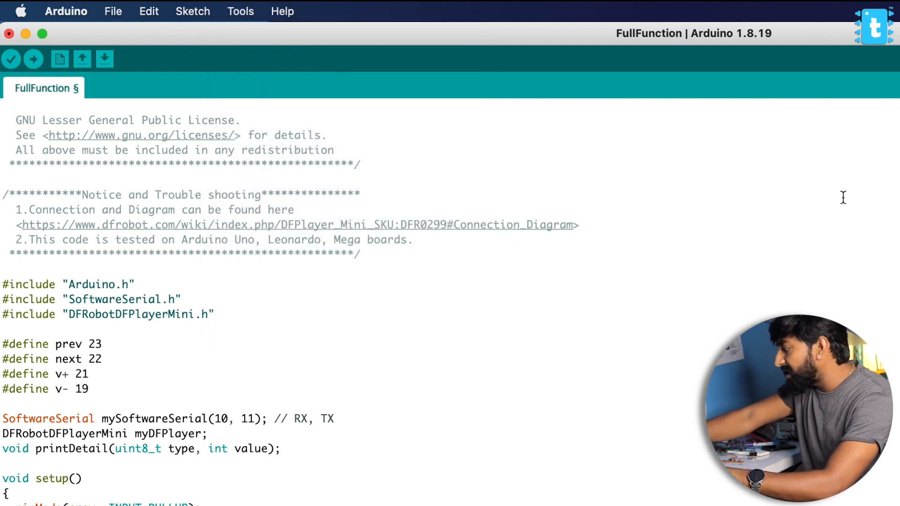
pyautogui.moveTo(866, 71)
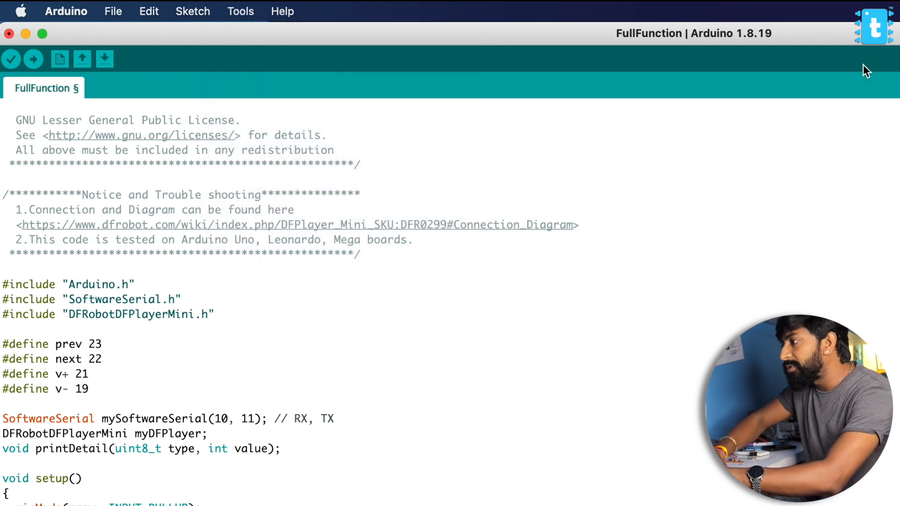
pyautogui.moveTo(82, 59)
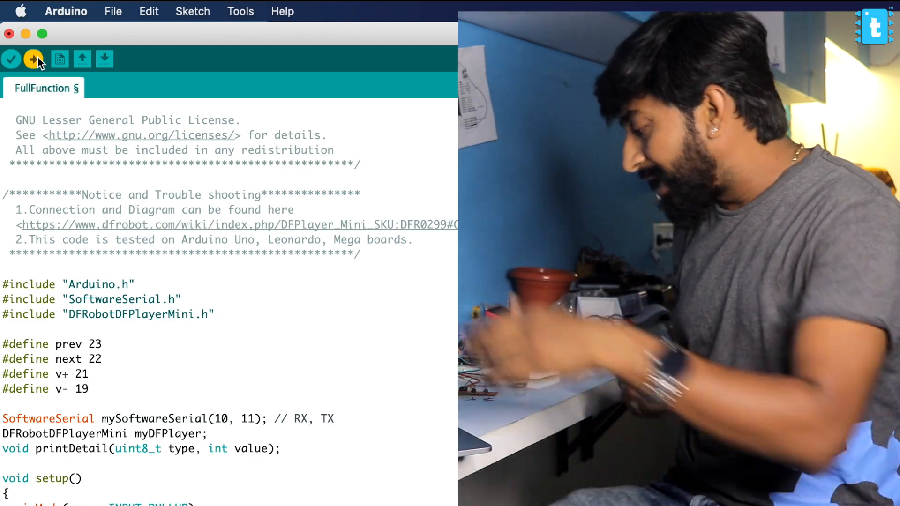
pyautogui.click(33, 59)
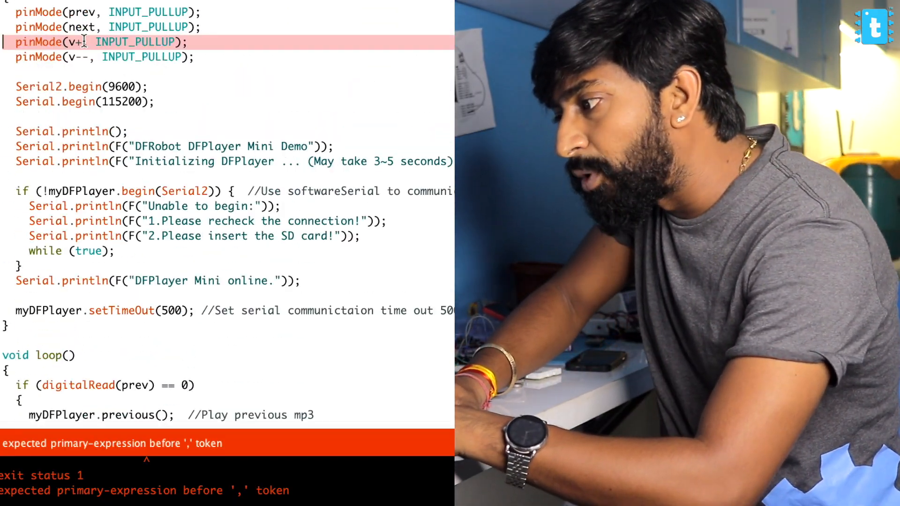
# Step: Replace the plus sign with U so the volume-up pin reads vU, checking setup and loop
pyautogui.press('Backspace')
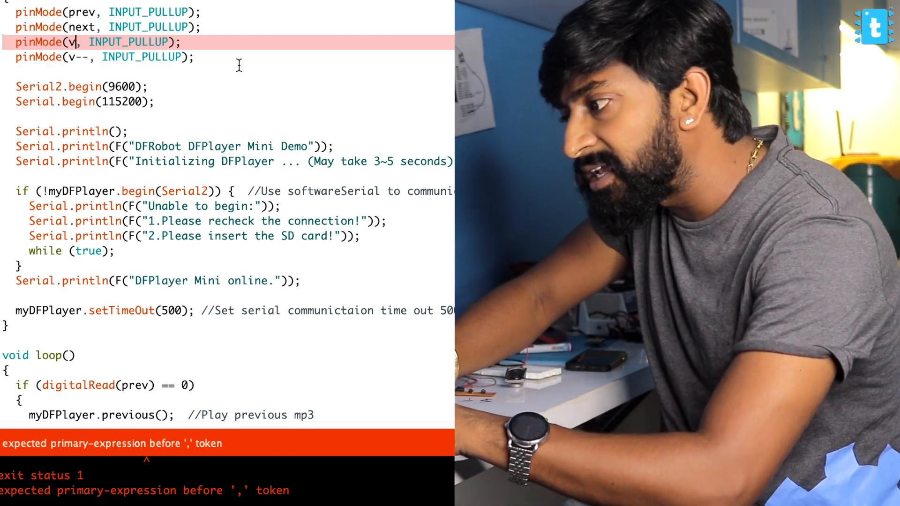
pyautogui.write('U')
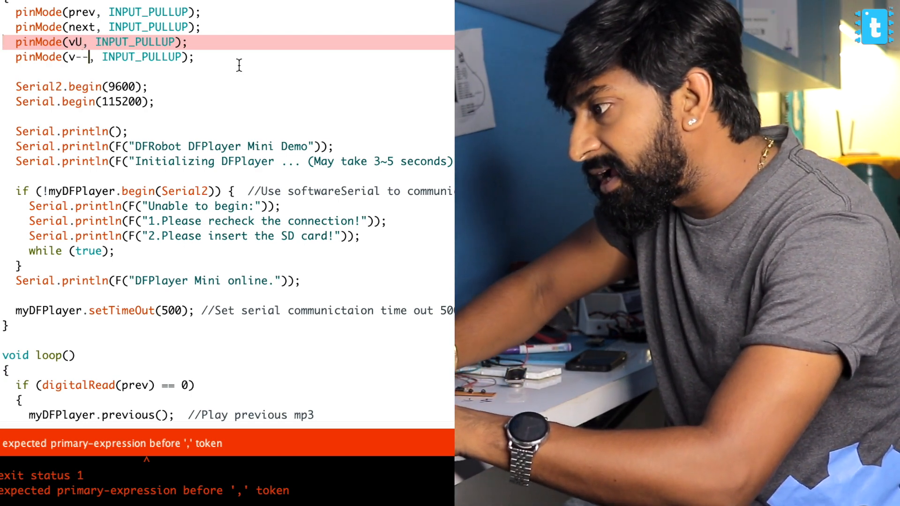
pyautogui.scroll(-3)
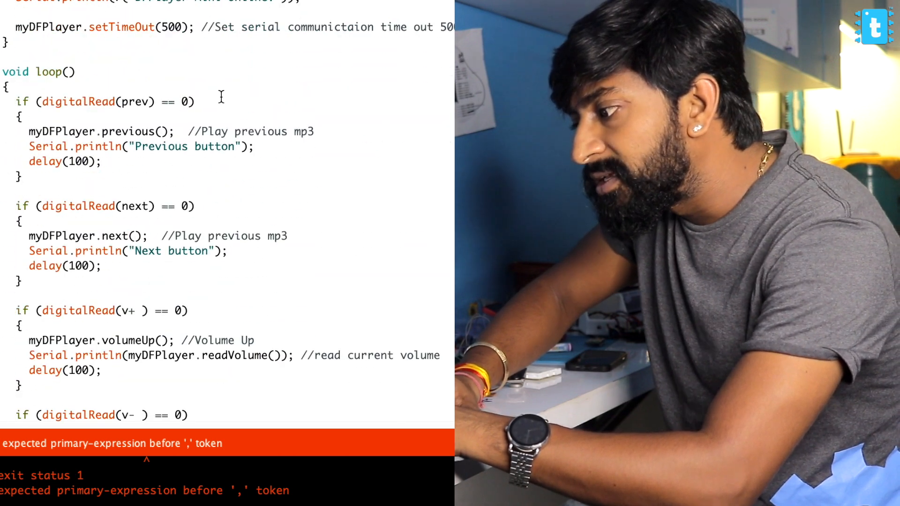
pyautogui.scroll(-3)
pyautogui.write('U')
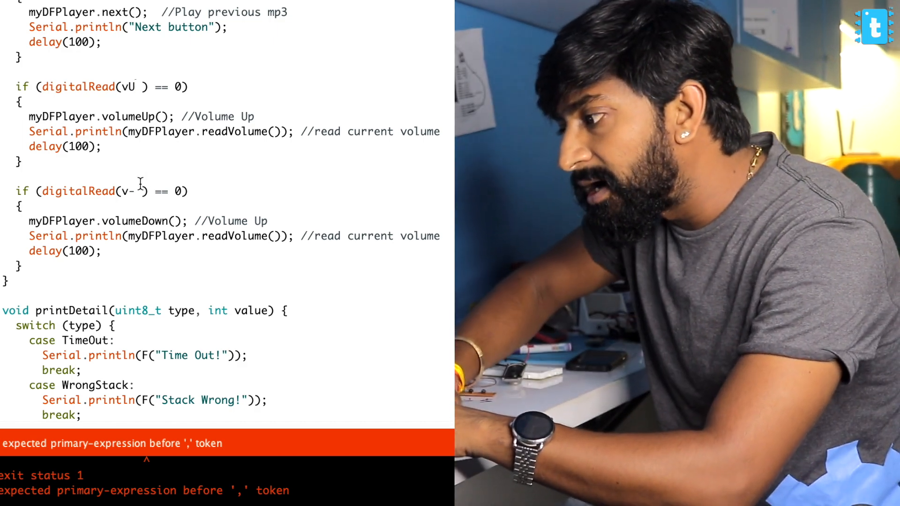
pyautogui.scroll(3)
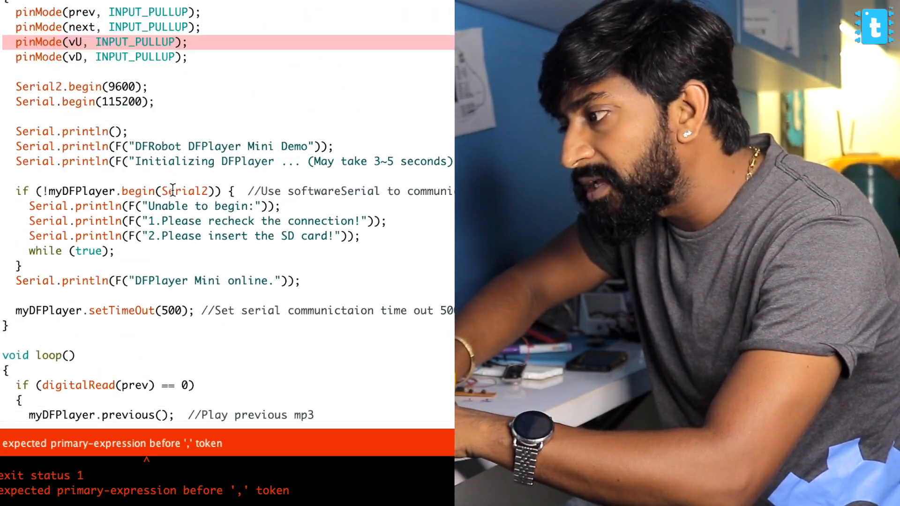
pyautogui.scroll(3)
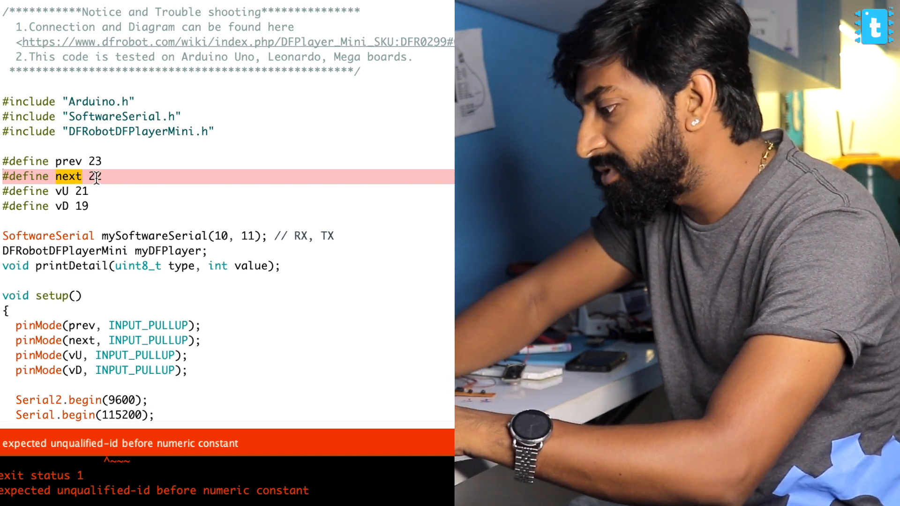
# Step: Rename the next-button define on line '#define next 22' to forw
pyautogui.write('forw')
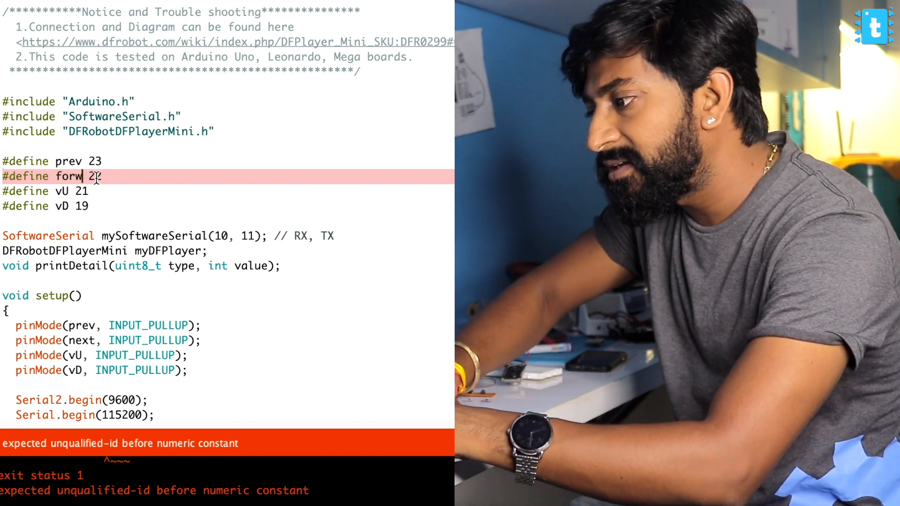
pyautogui.scroll(-3)
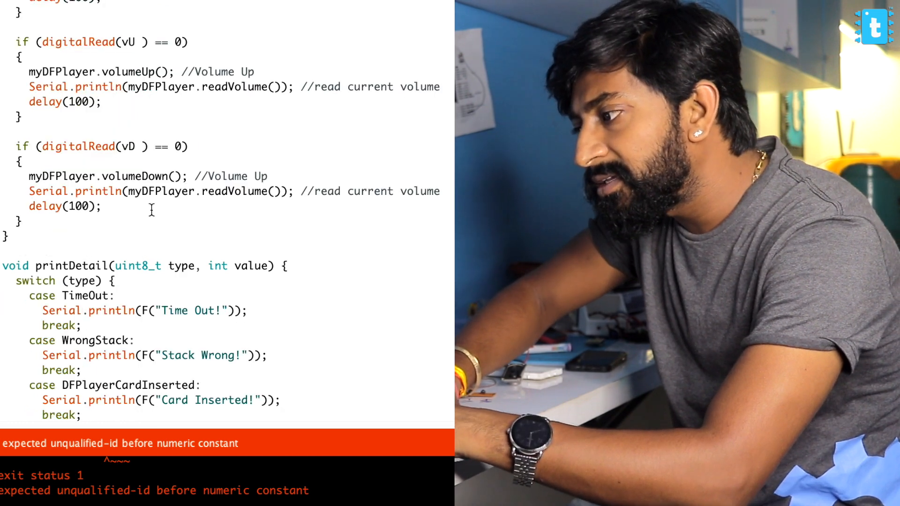